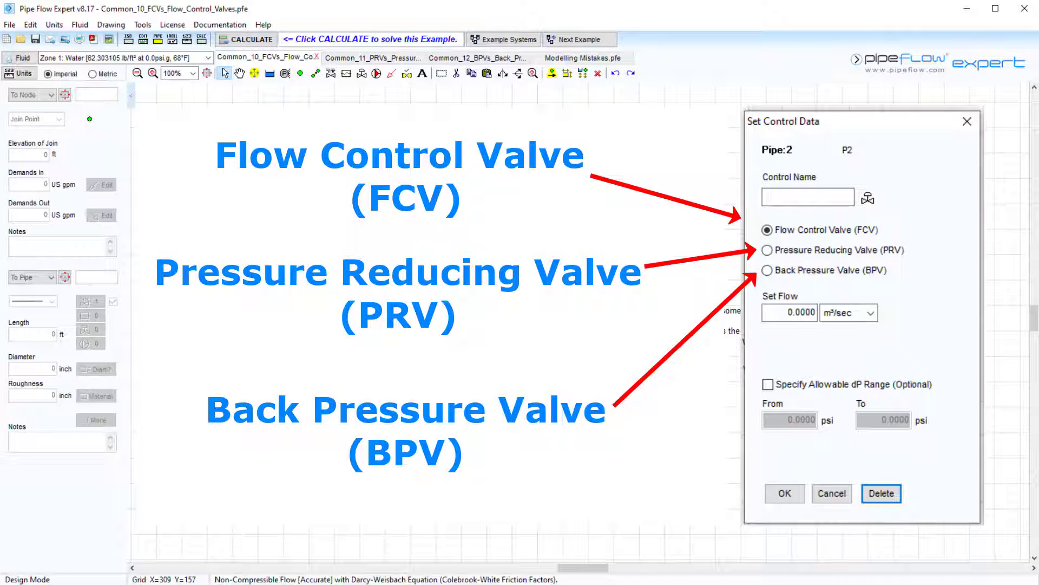
# Step: Inspect pipe P2's context menu for control valve options and show its length, diameter and roughness
pyautogui.click(831, 494)
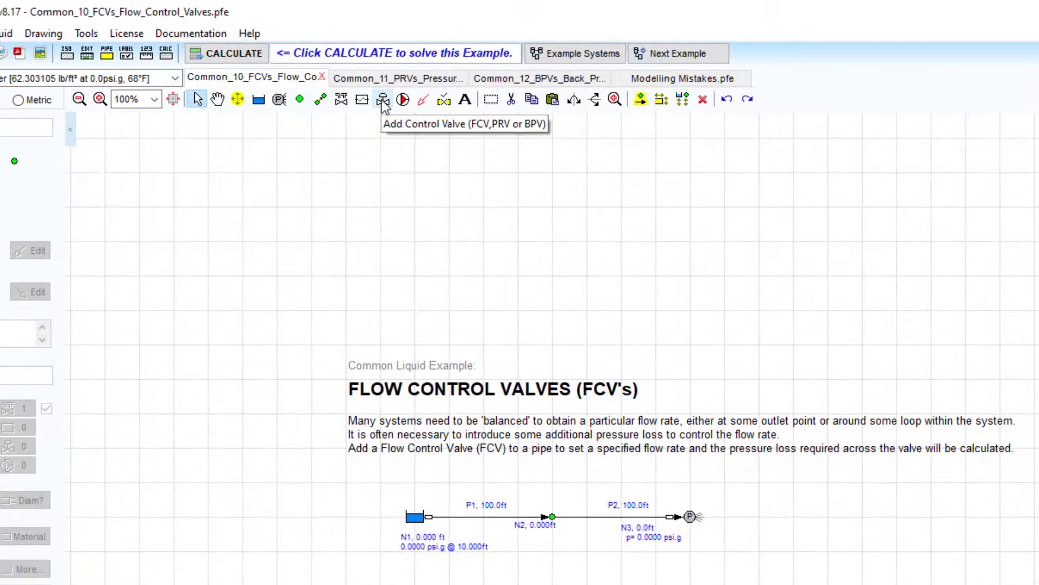
pyautogui.click(383, 99)
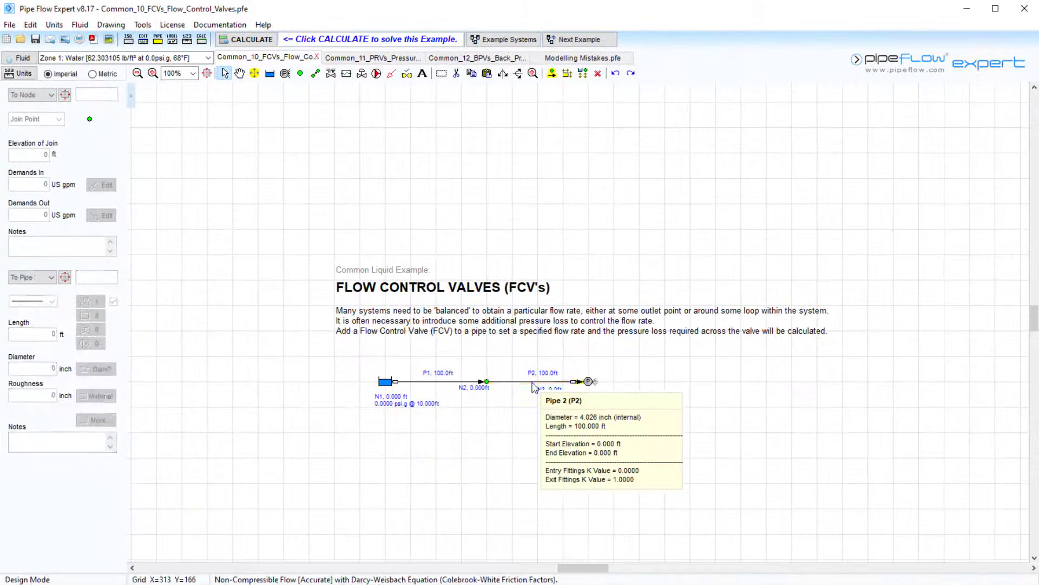
pyautogui.rightClick(535, 385)
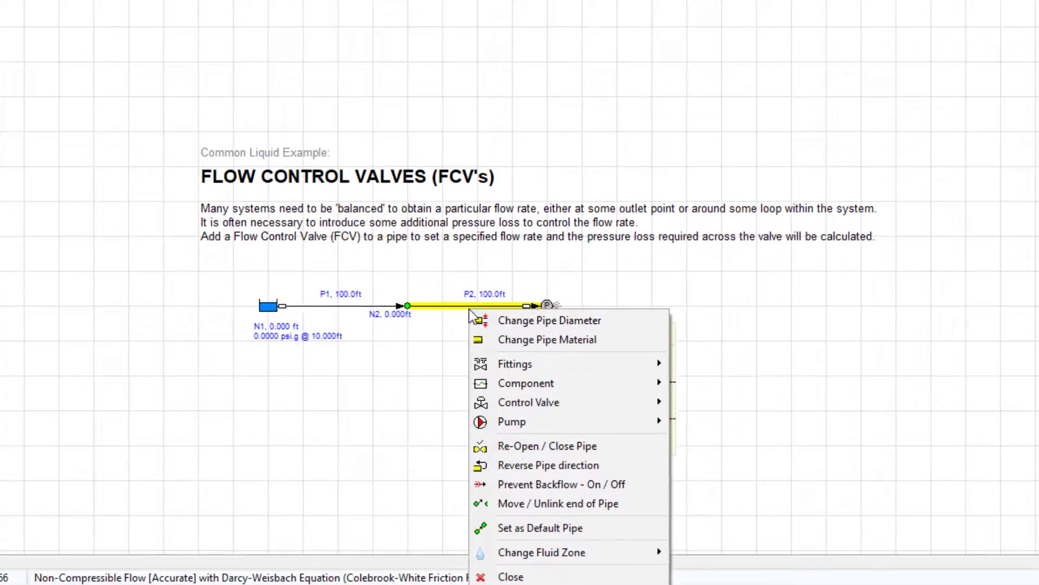
pyautogui.moveTo(528, 400)
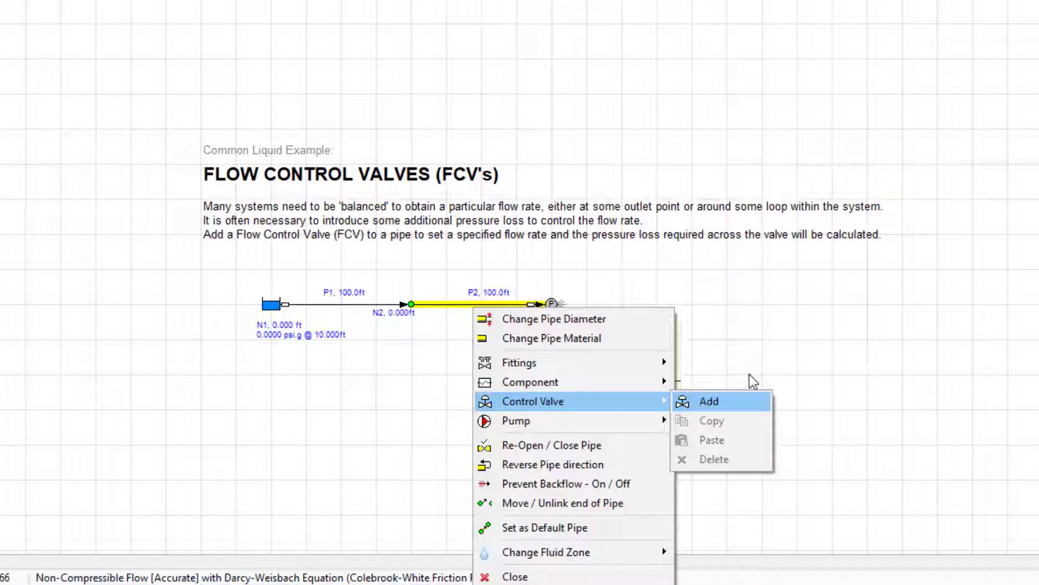
pyautogui.click(708, 400)
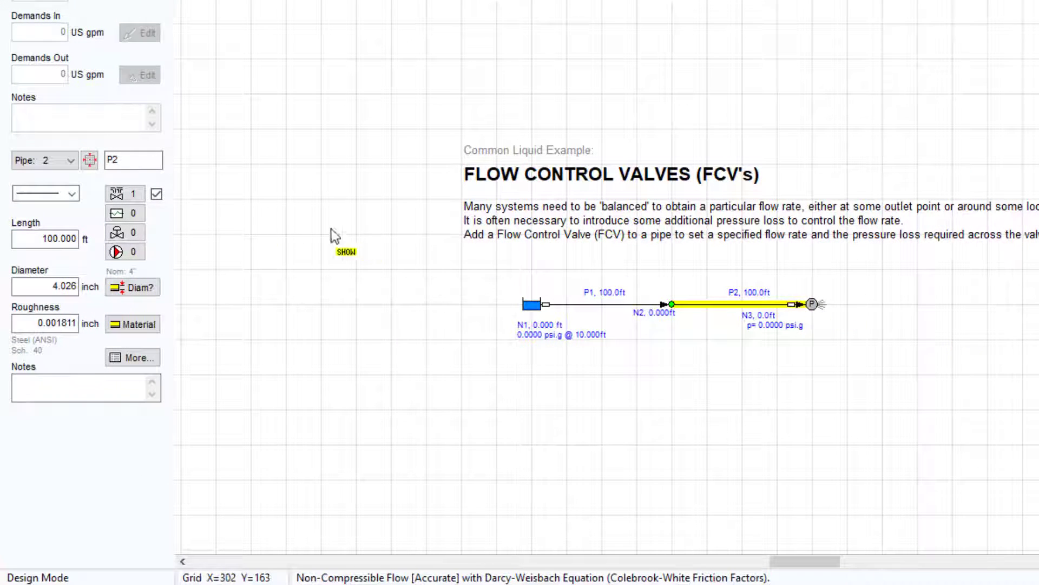
pyautogui.moveTo(123, 231)
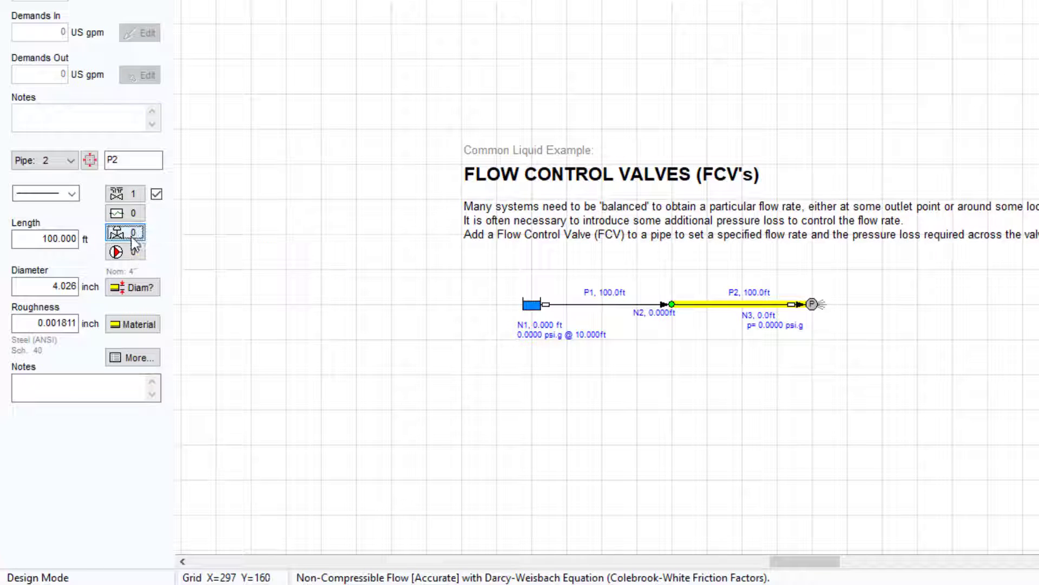
# Step: Define a flow control valve on P2 named FCV 200 at 200 US gpm, leaving the dP range off
pyautogui.click(125, 234)
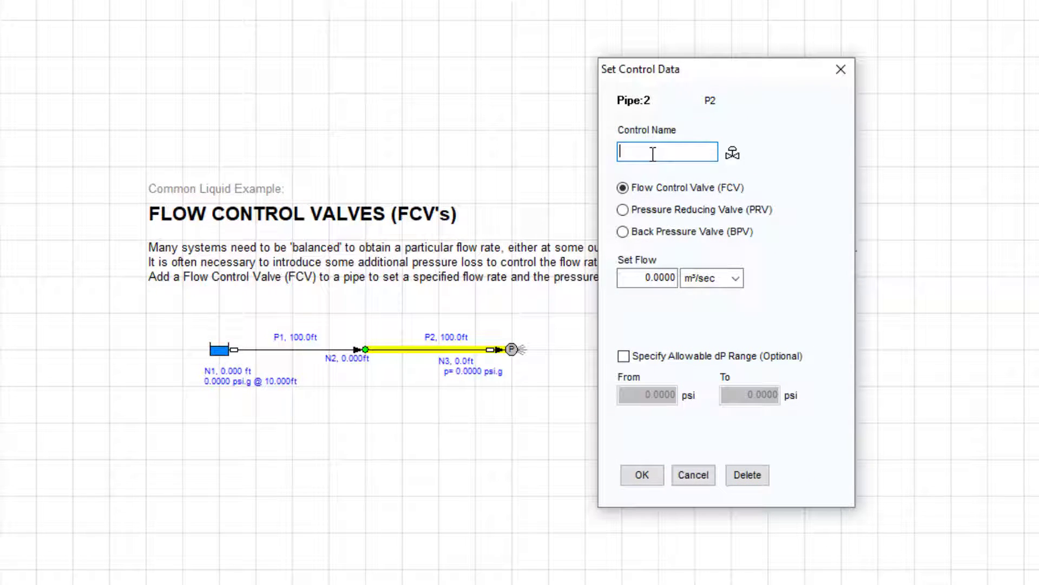
pyautogui.write('FCV 20')
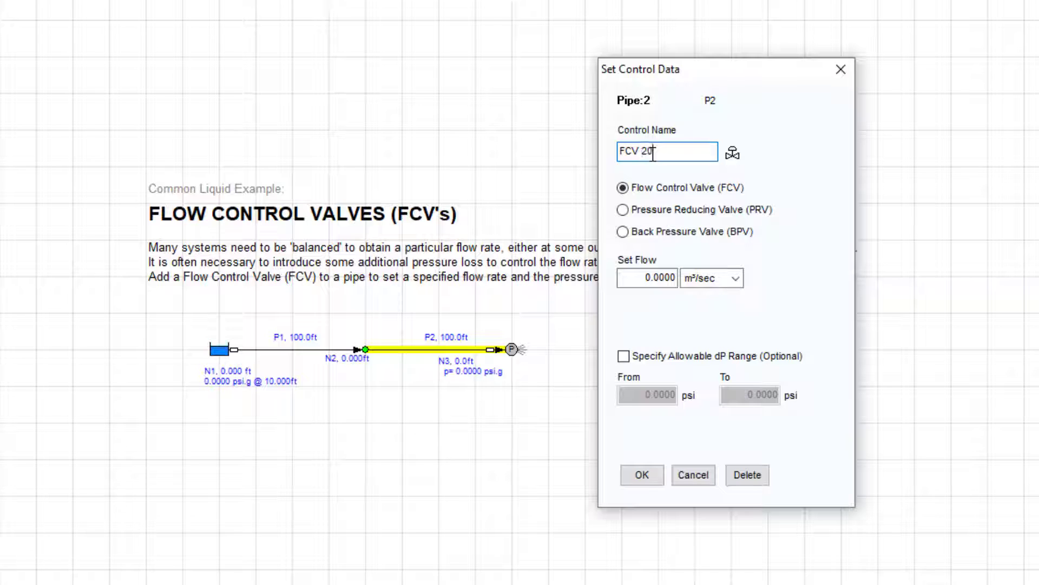
pyautogui.write('0')
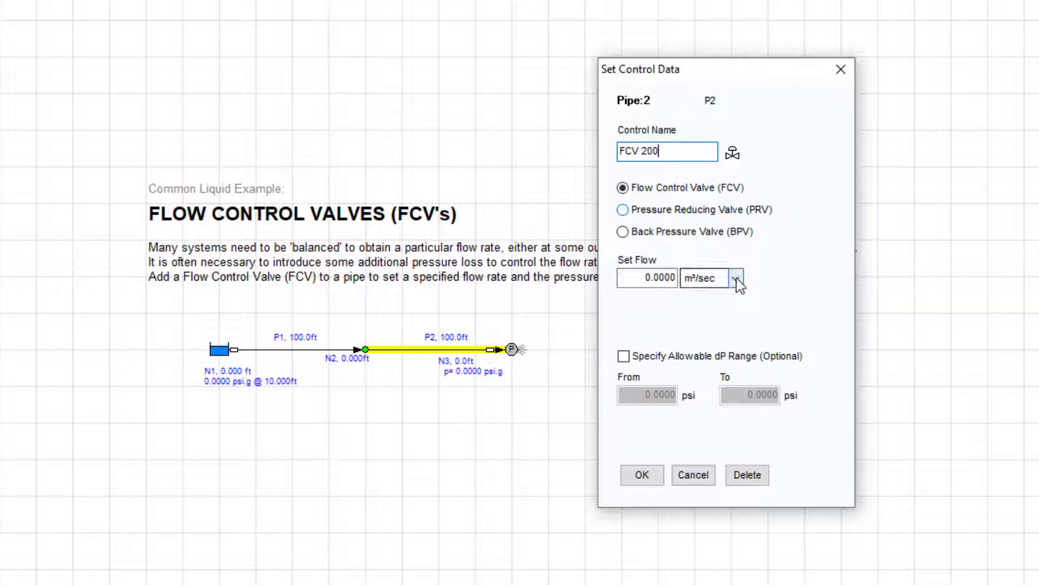
pyautogui.click(737, 278)
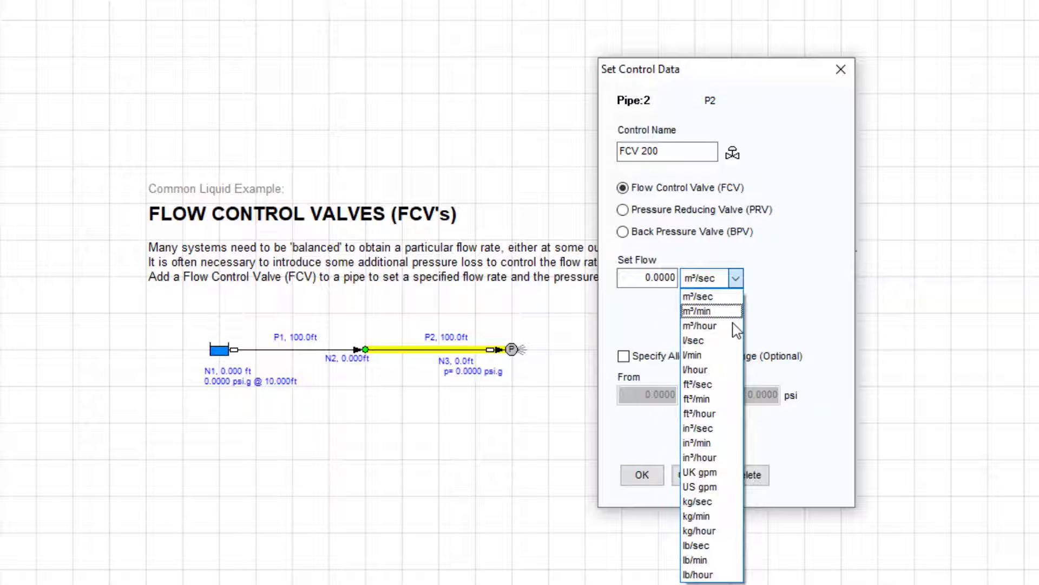
pyautogui.click(697, 488)
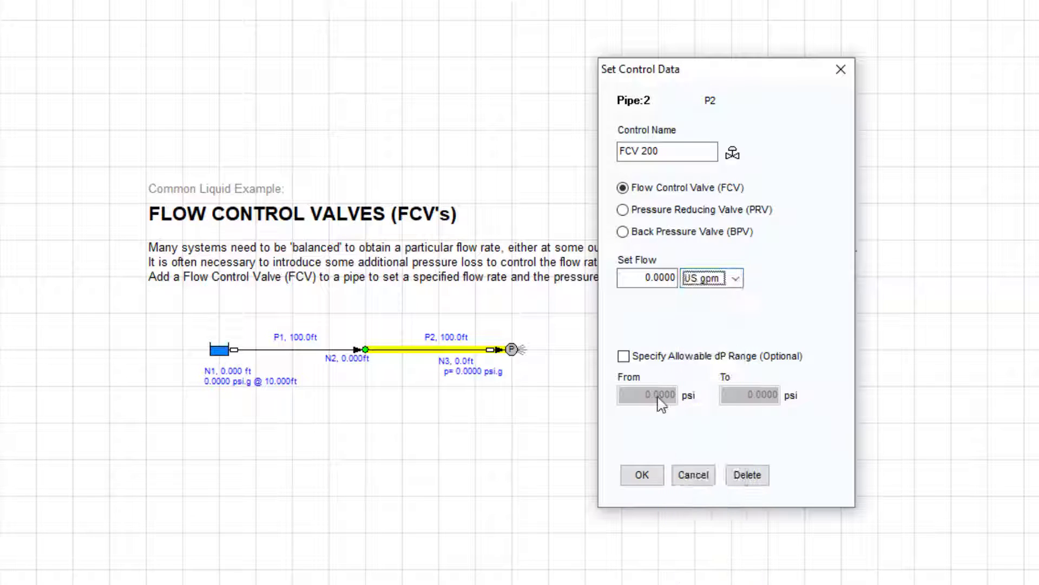
pyautogui.write('2')
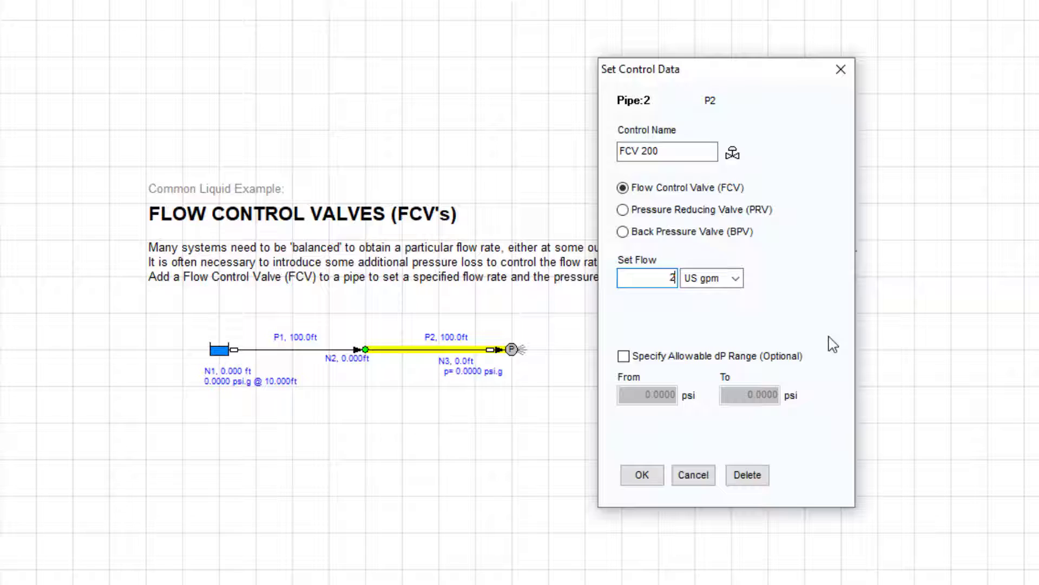
pyautogui.write('00')
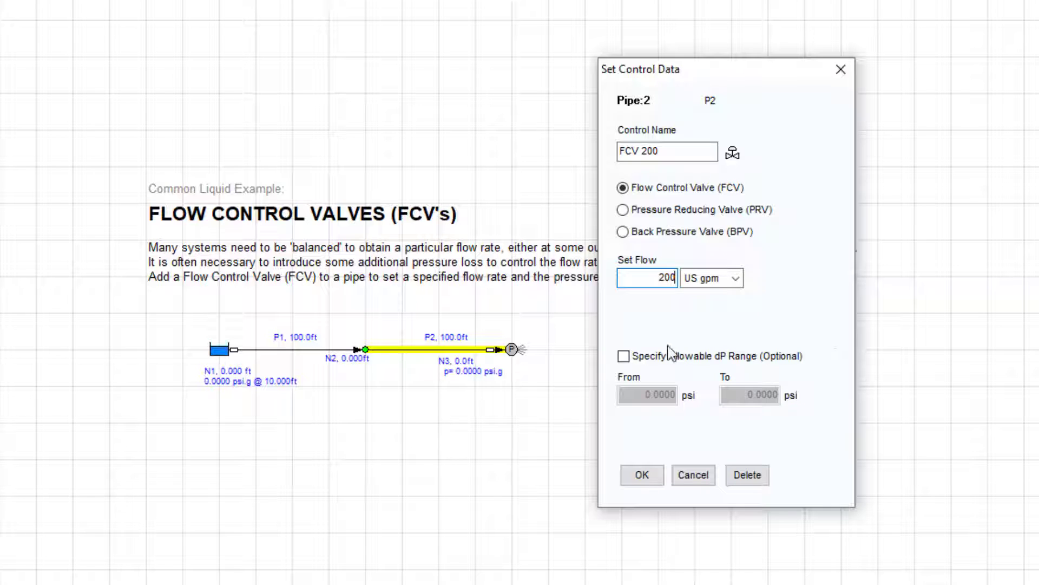
pyautogui.click(623, 356)
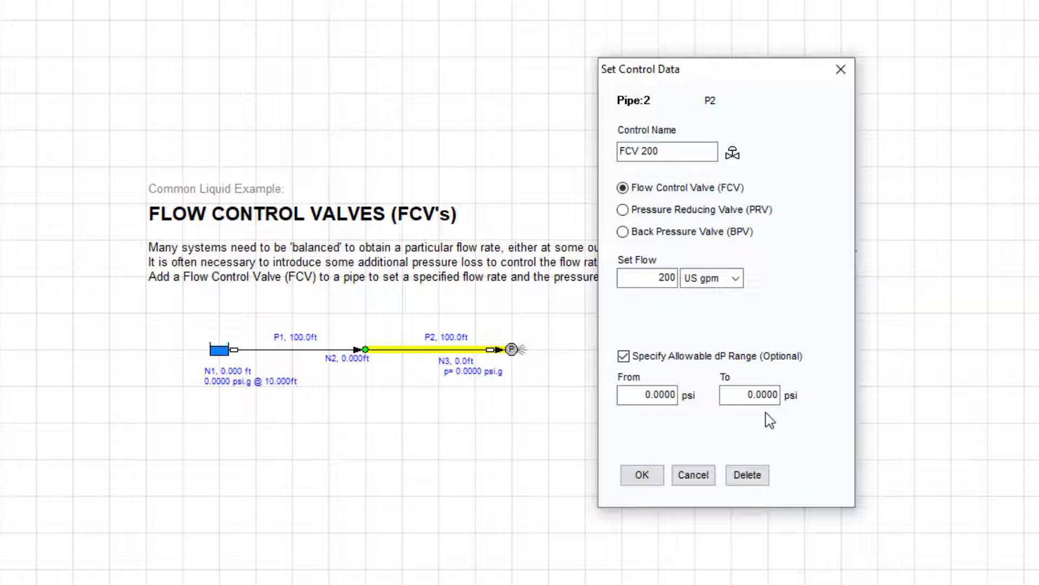
pyautogui.click(623, 356)
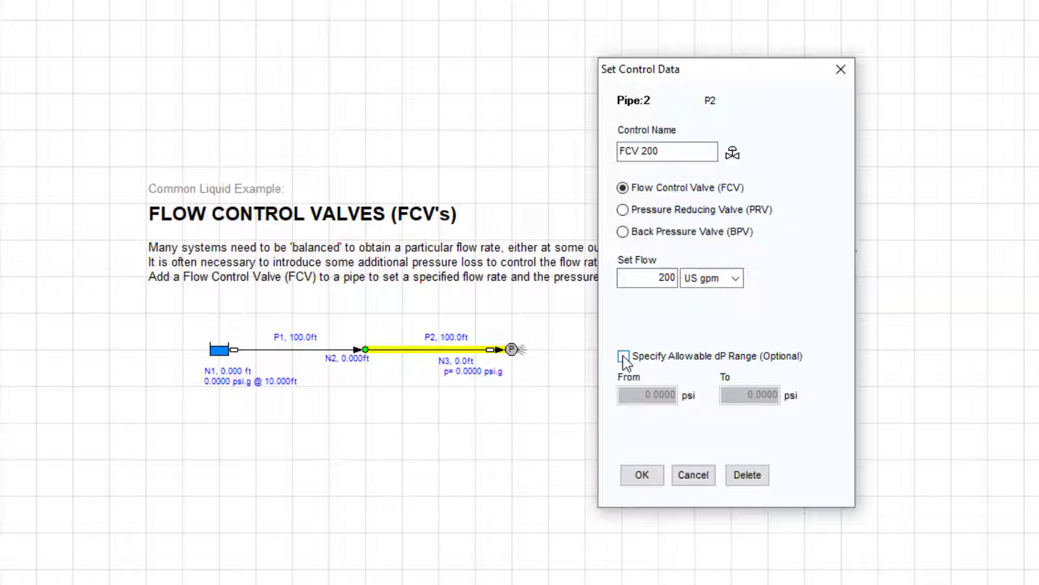
# Step: Confirm FCV 200 on pipe P2 and toggle its control valve checkbox off and back on
pyautogui.click(641, 475)
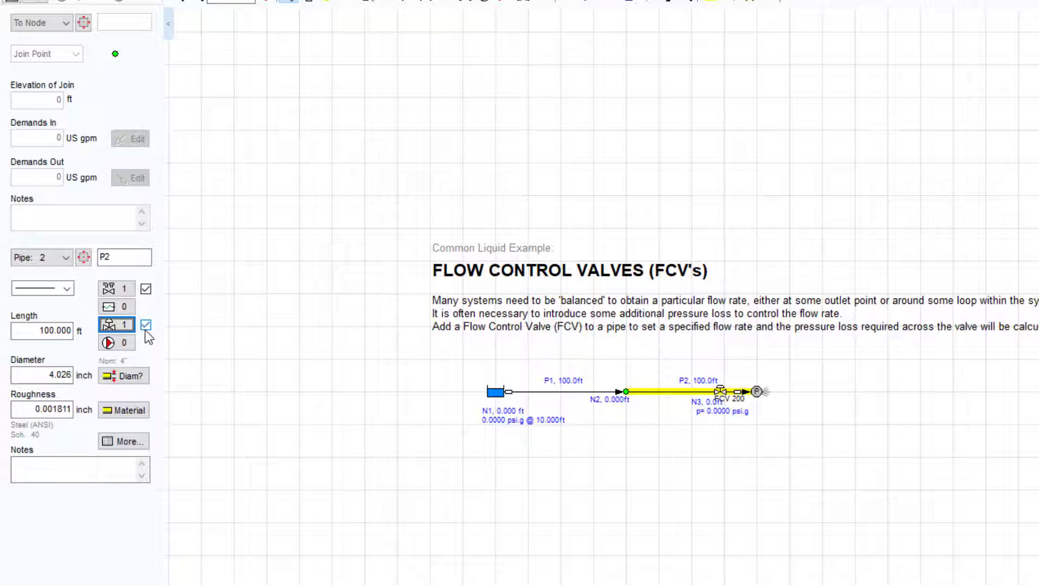
pyautogui.click(145, 325)
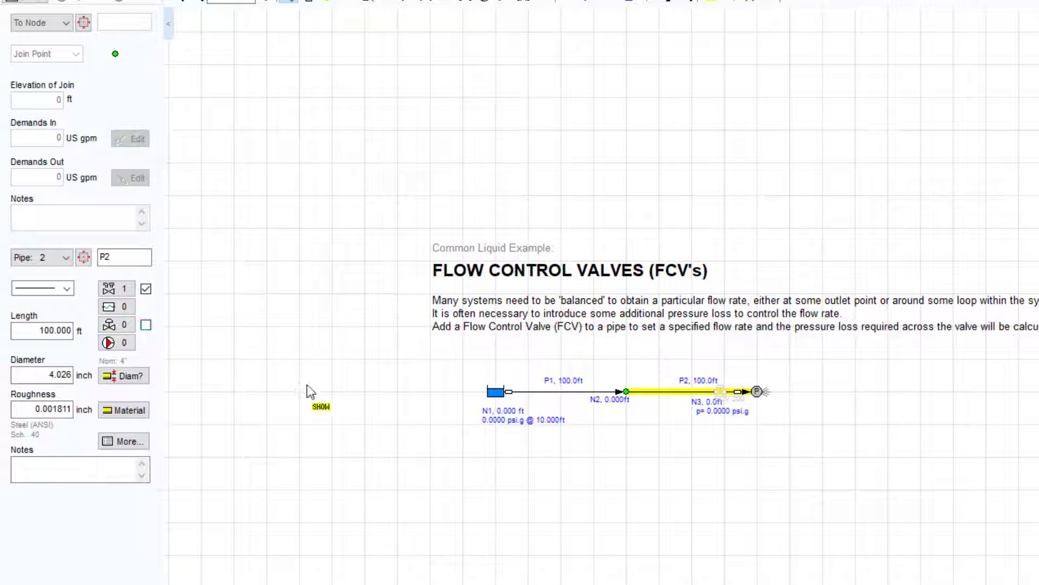
pyautogui.moveTo(725, 400)
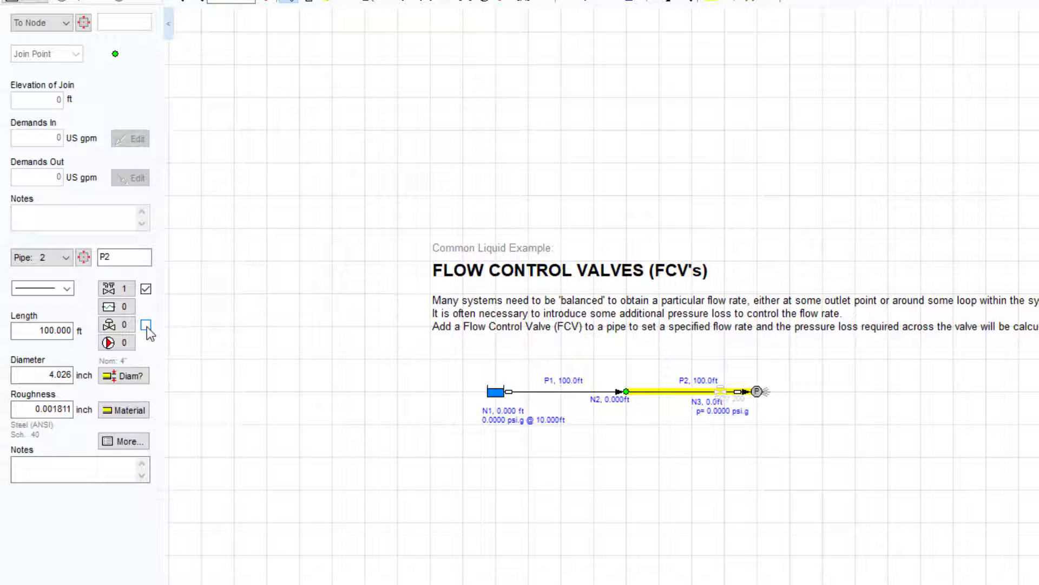
pyautogui.click(146, 324)
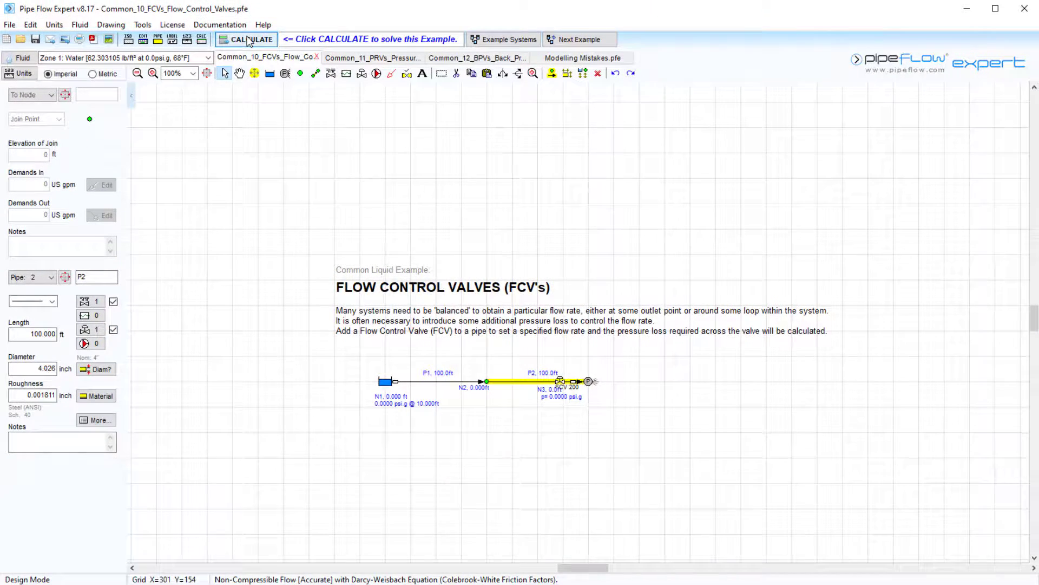
# Step: Calculate the FCV example and review the Results Log showing 200 US gpm through the pipes
pyautogui.click(250, 39)
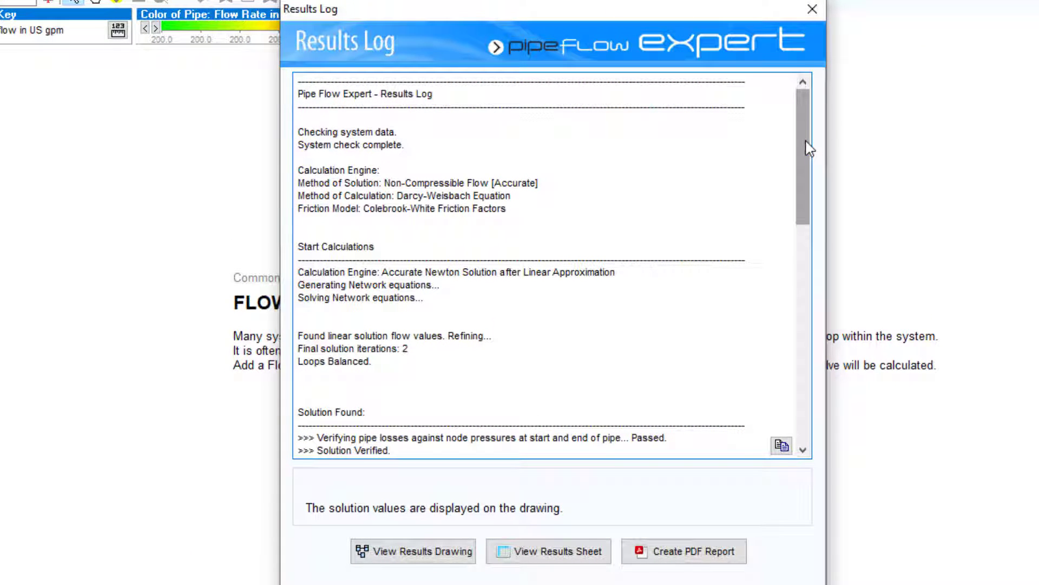
pyautogui.scroll(-3)
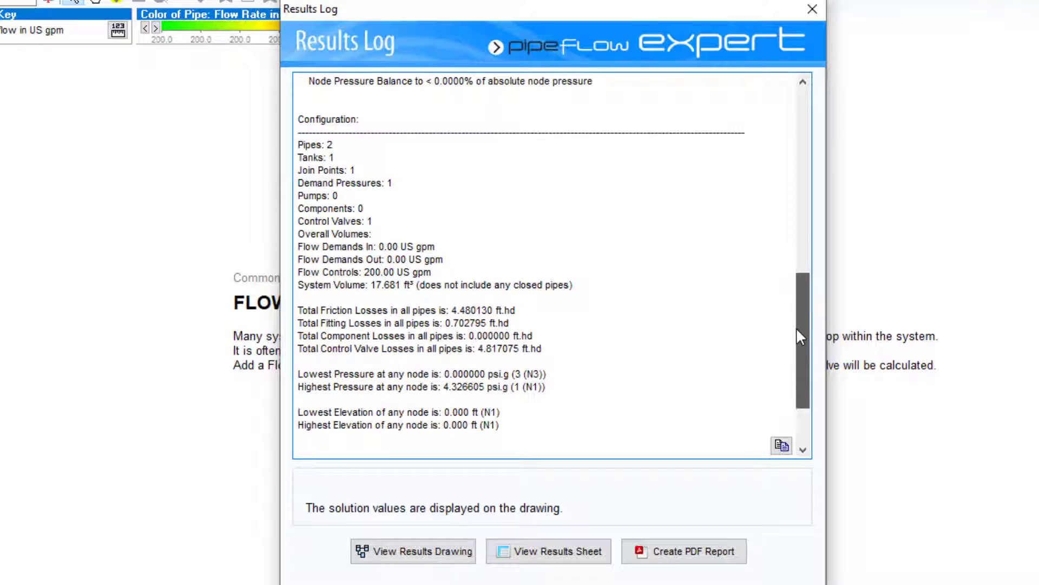
pyautogui.scroll(-3)
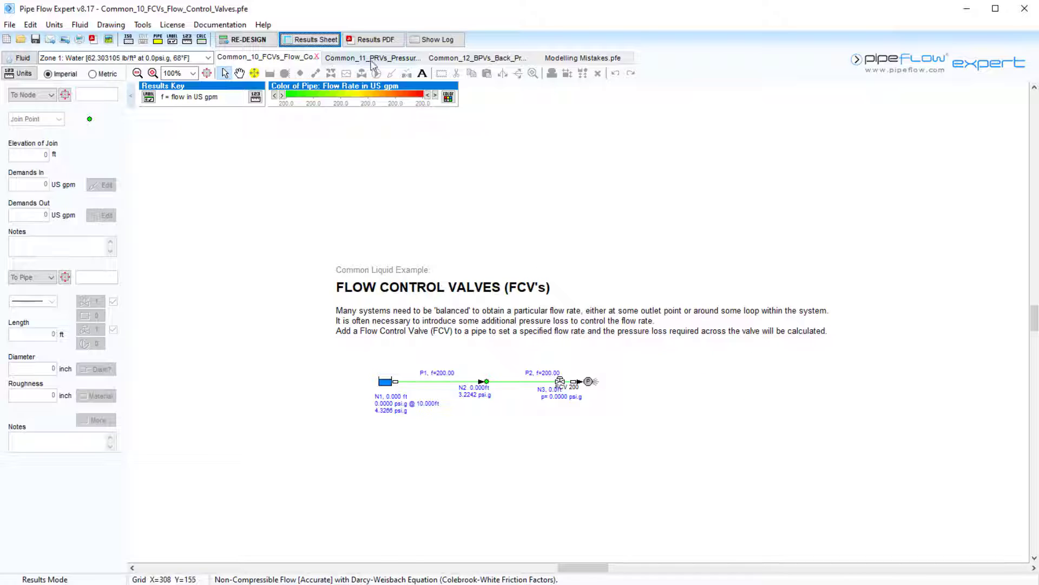
# Step: Solve the Common_11_PRVs example, check about 70.5 psi.g at node N2, then return to design mode
pyautogui.click(370, 57)
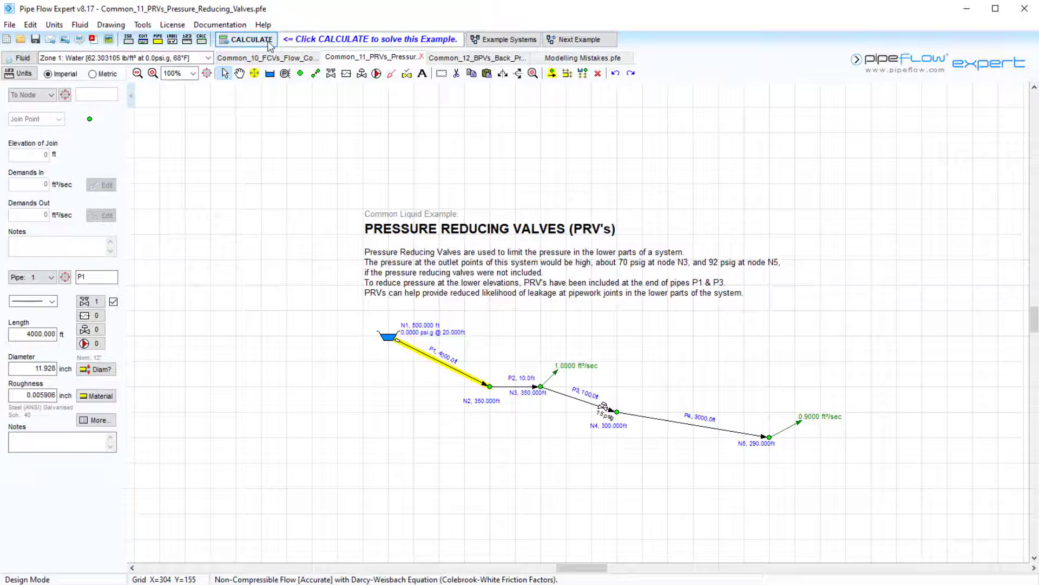
pyautogui.click(252, 39)
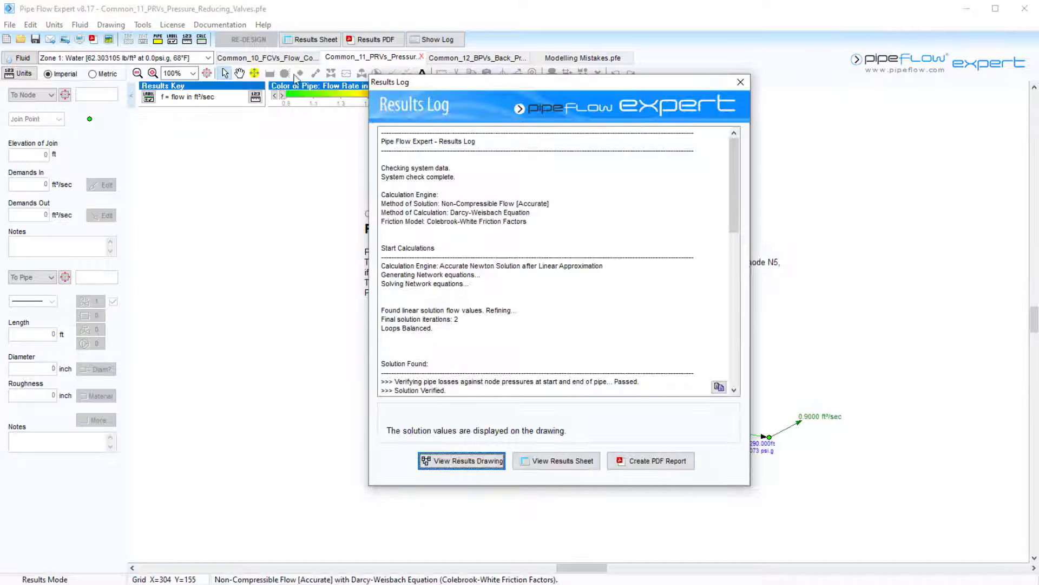
pyautogui.click(461, 462)
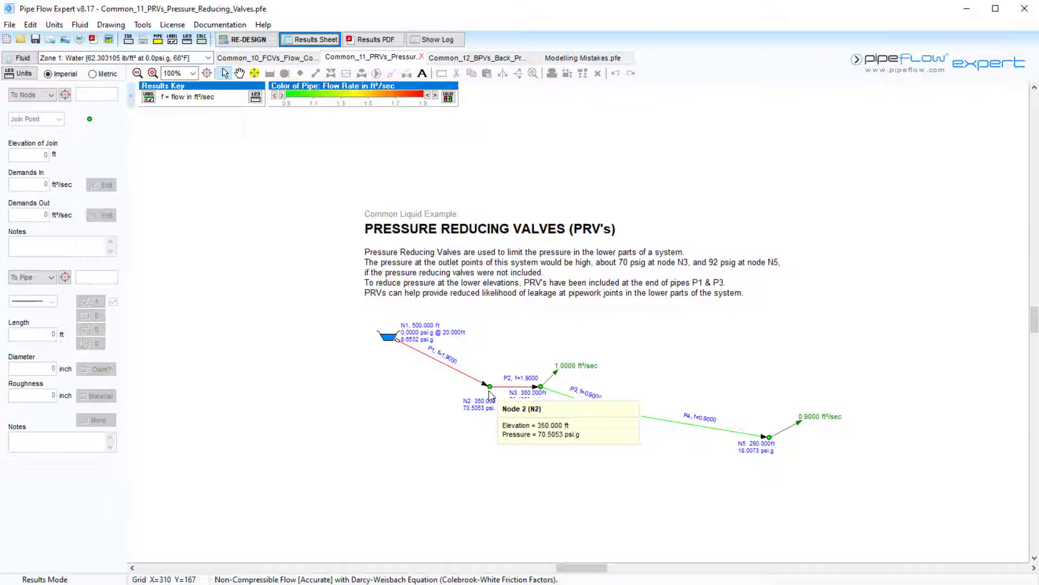
pyautogui.click(248, 39)
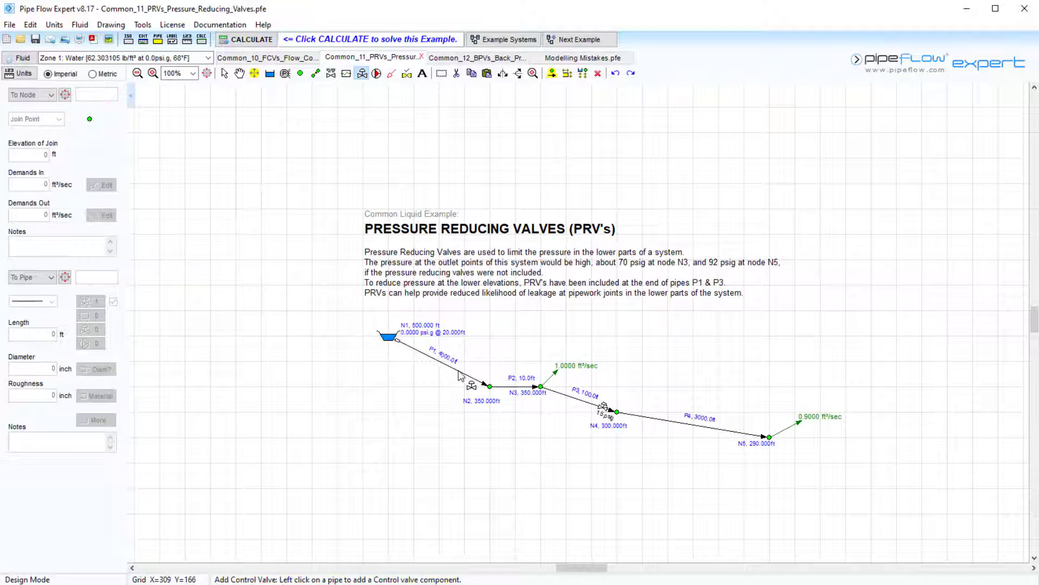
# Step: Place a pressure reducing valve on pipe P1 with a set pressure of 20 psi.g
pyautogui.click(446, 362)
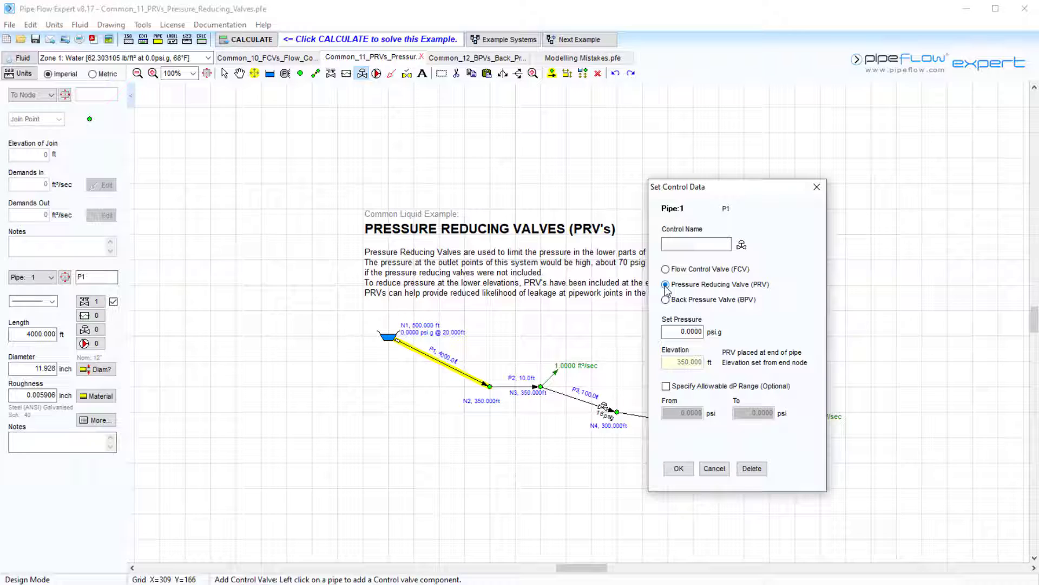
pyautogui.write('20')
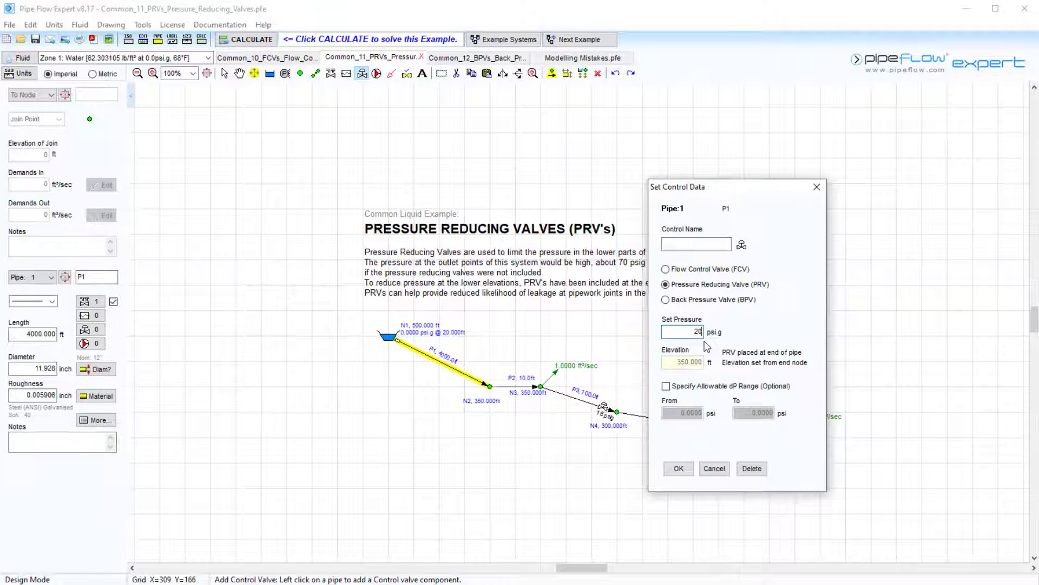
pyautogui.moveTo(700, 375)
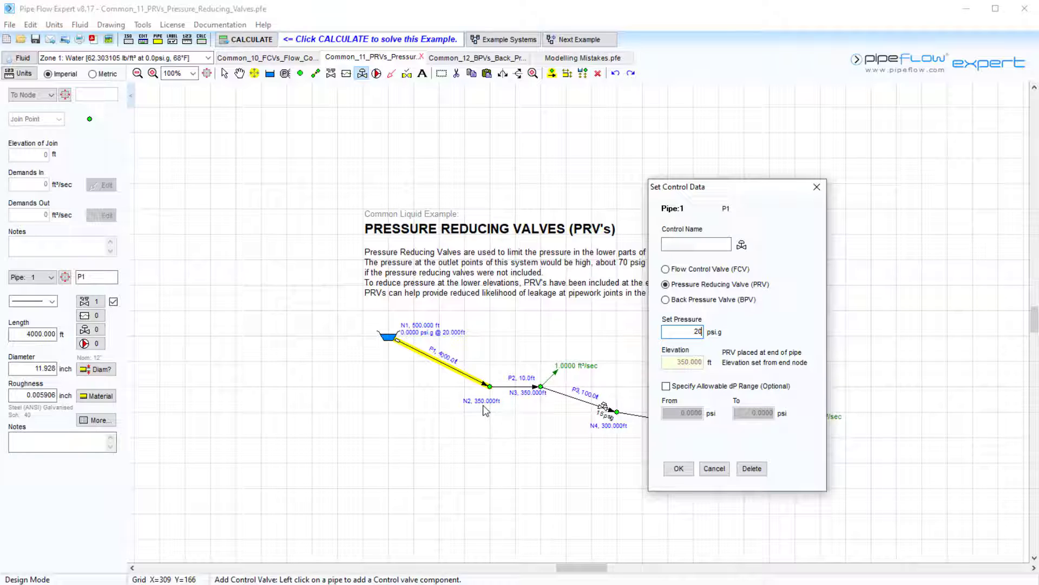
pyautogui.moveTo(497, 410)
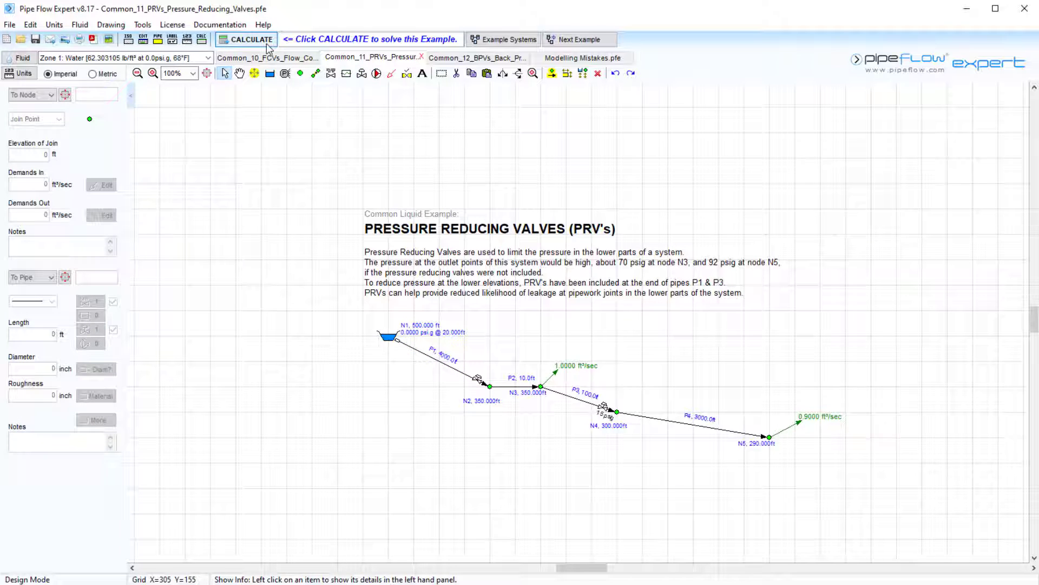
# Step: Re-calculate the PRV system so node N2 reads 20 psi.g
pyautogui.click(251, 39)
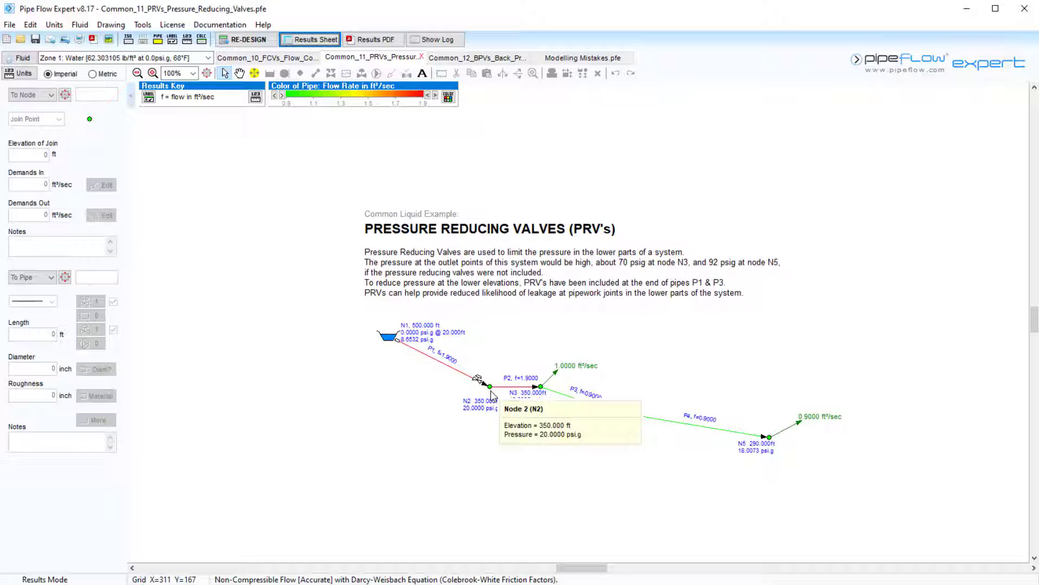
pyautogui.moveTo(476, 380)
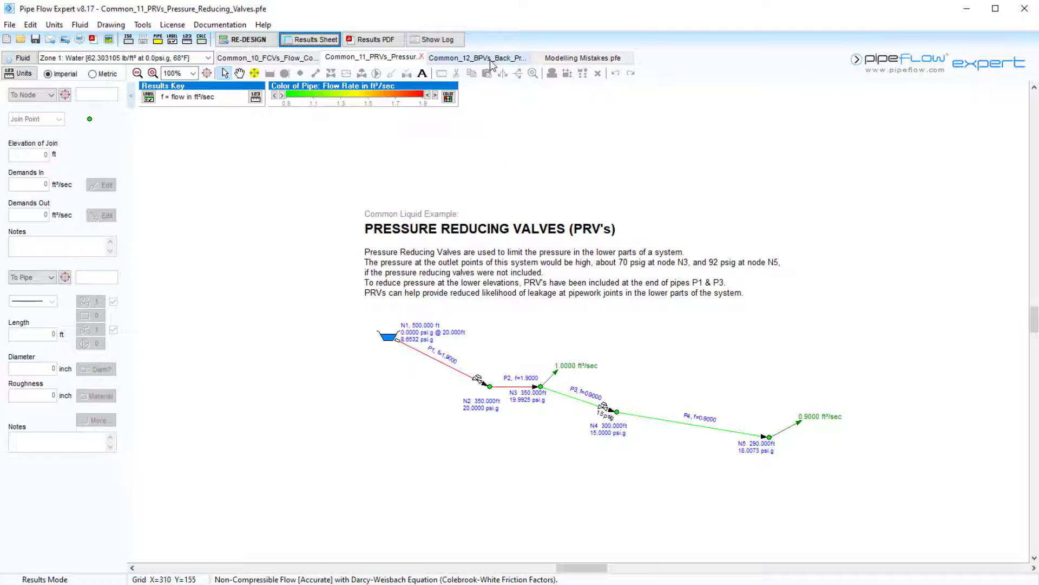
# Step: Solve the Common_12_BPVs example, note the warning that N3 falls to -9.8535 psi.g, and view results
pyautogui.click(476, 57)
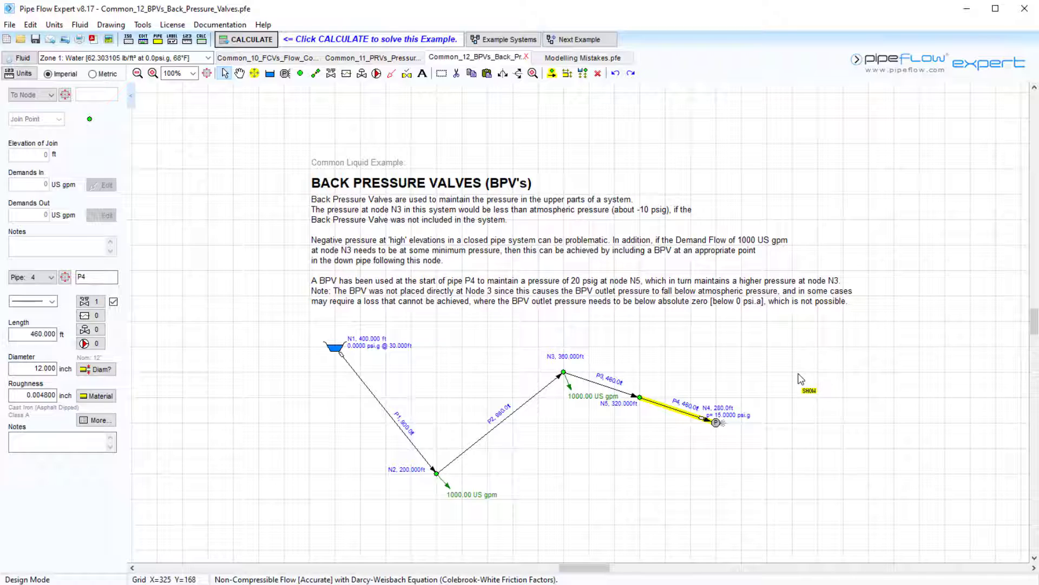
pyautogui.moveTo(801, 374)
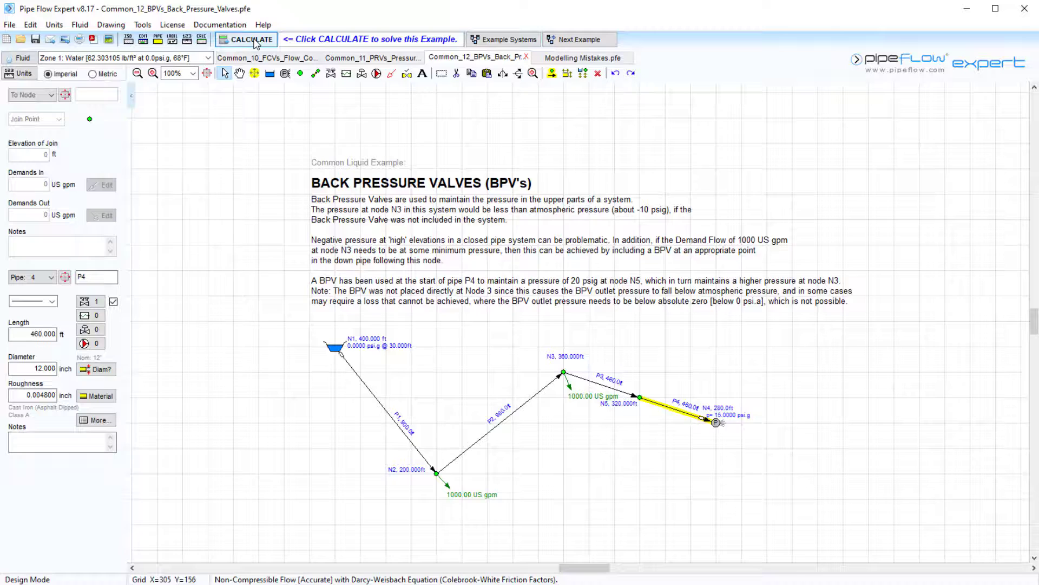
pyautogui.click(250, 39)
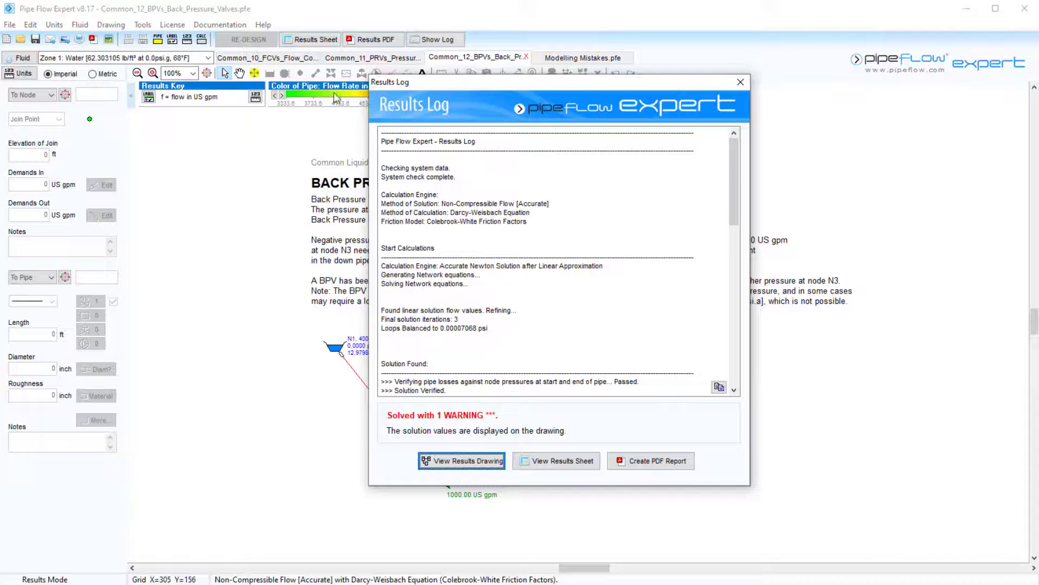
pyautogui.scroll(-3)
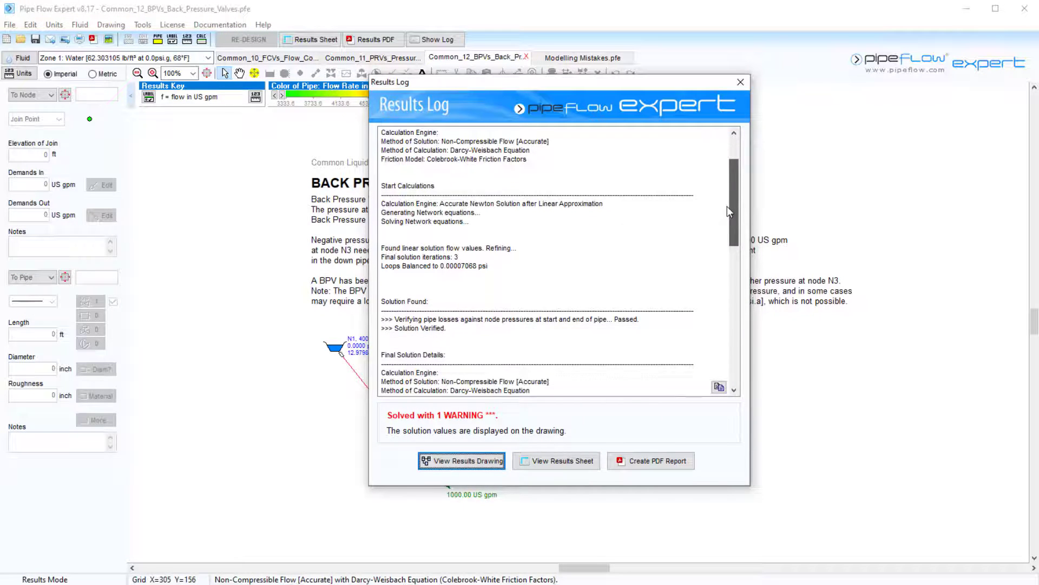
pyautogui.scroll(-3)
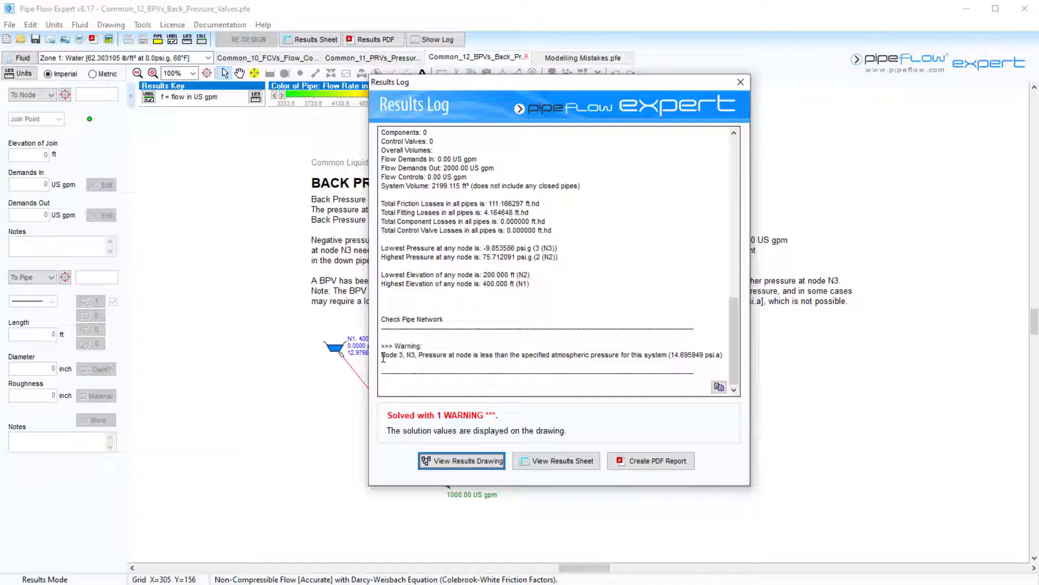
pyautogui.doubleClick(391, 354)
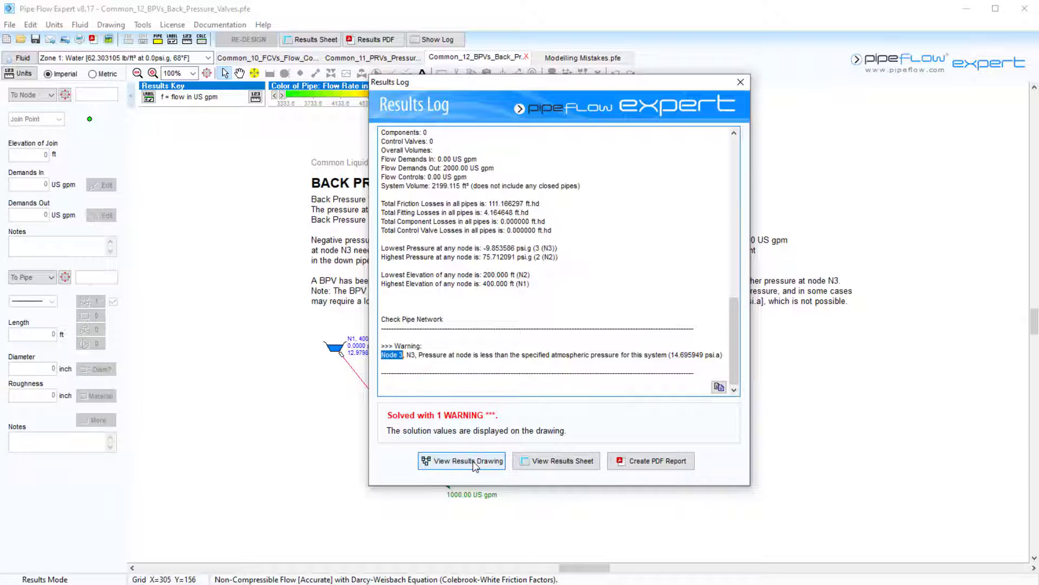
pyautogui.click(468, 461)
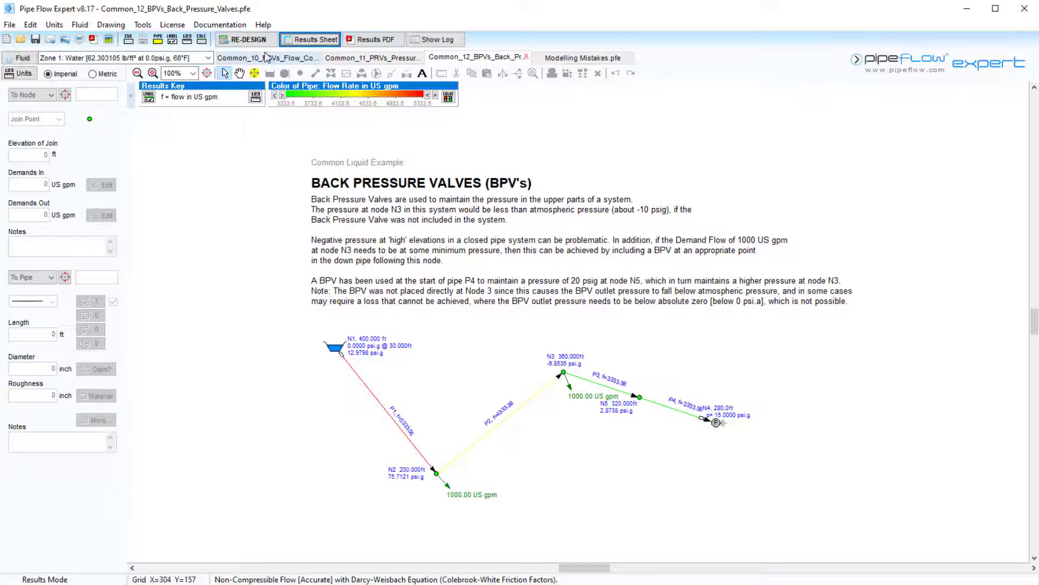
# Step: Re-design and add a back pressure valve set to 20 psi.g on pipe P4
pyautogui.click(245, 39)
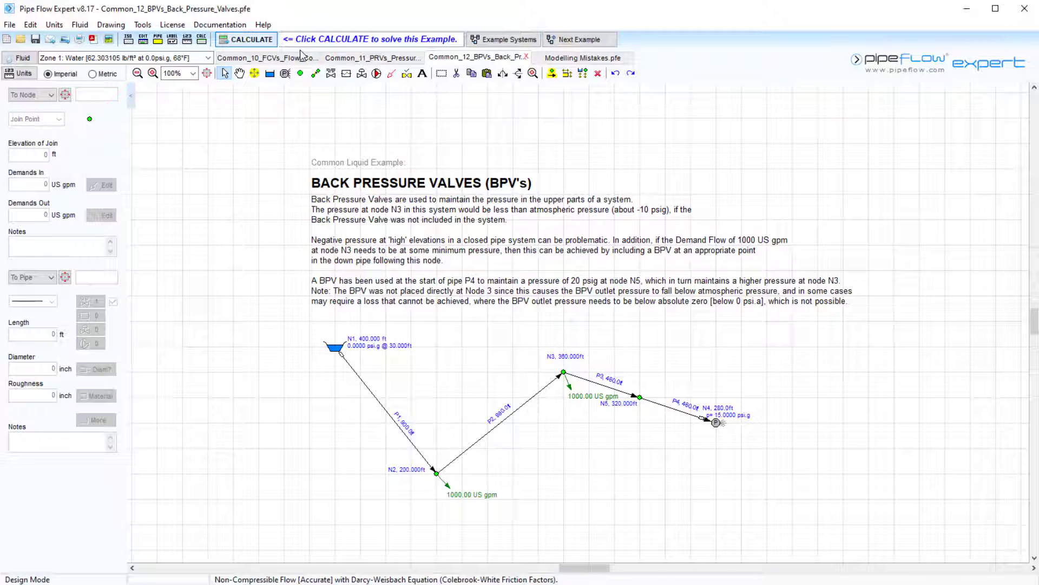
pyautogui.click(361, 74)
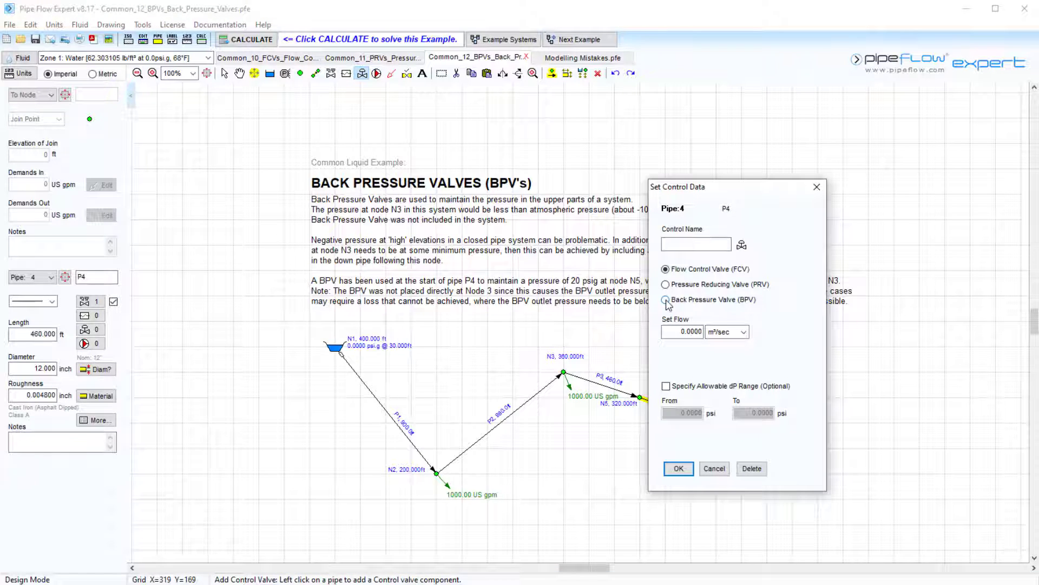
pyautogui.click(664, 299)
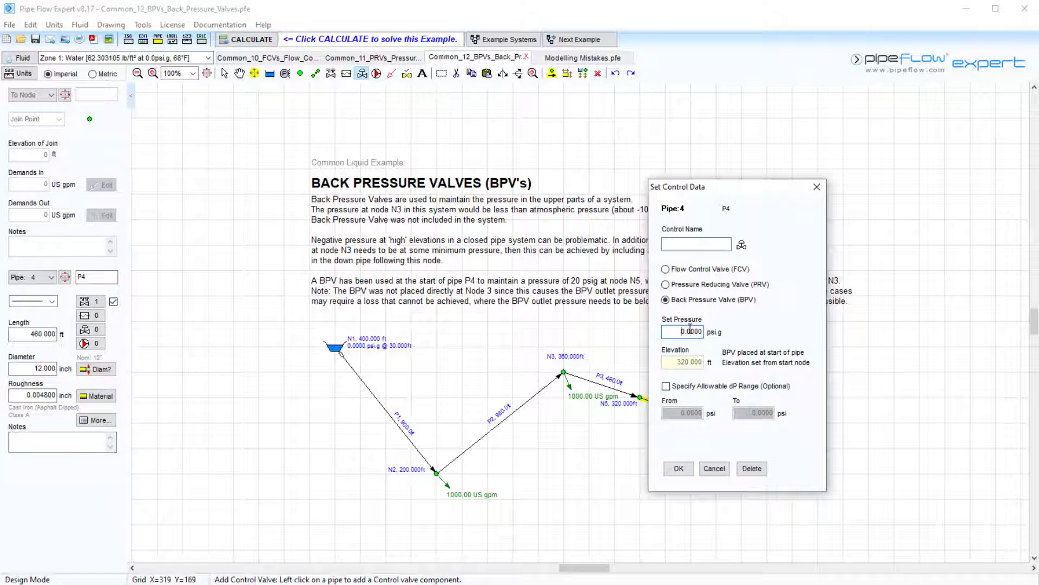
pyautogui.write('20')
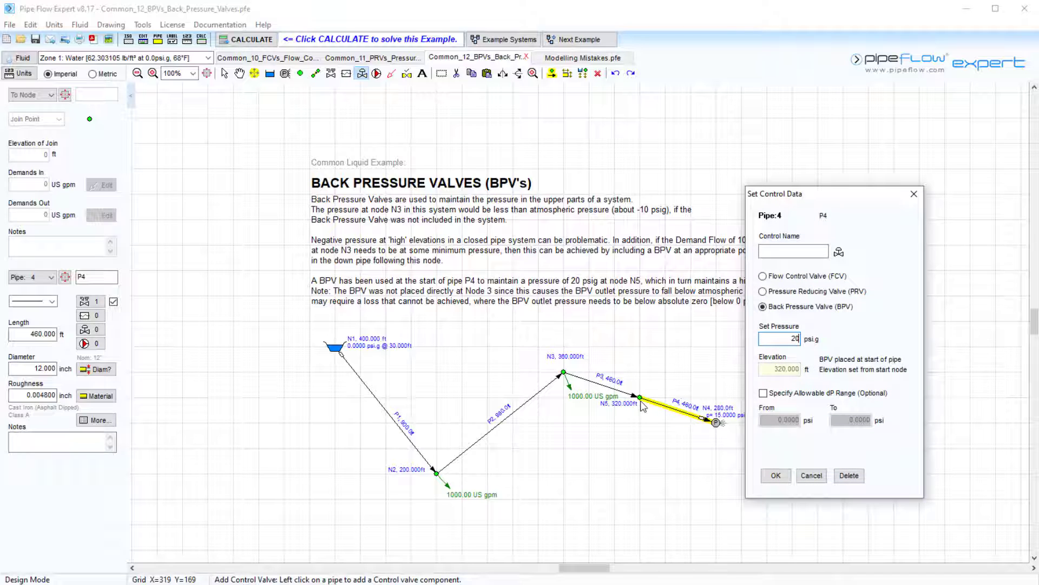
pyautogui.moveTo(622, 412)
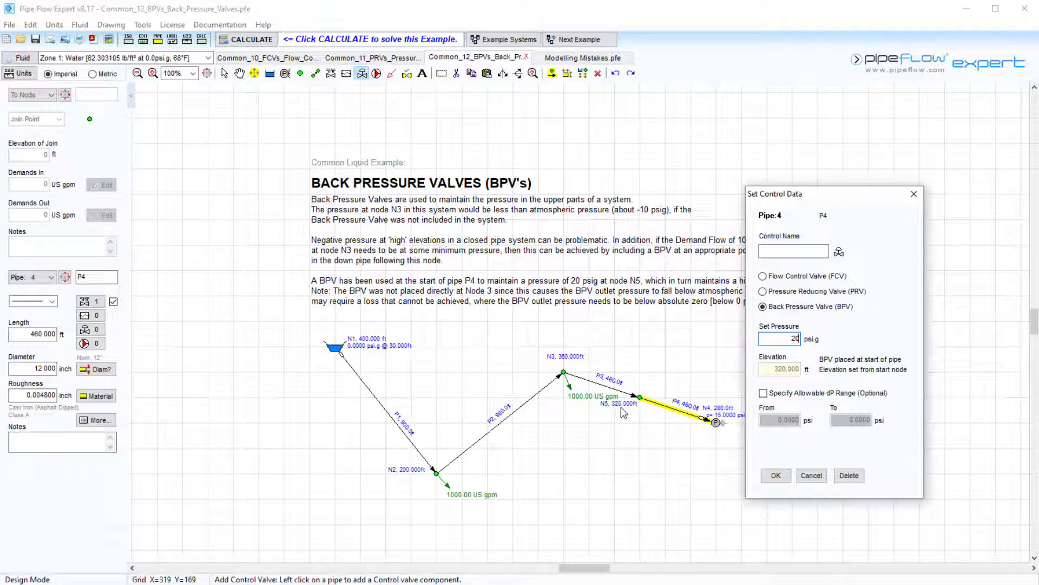
pyautogui.moveTo(771, 475)
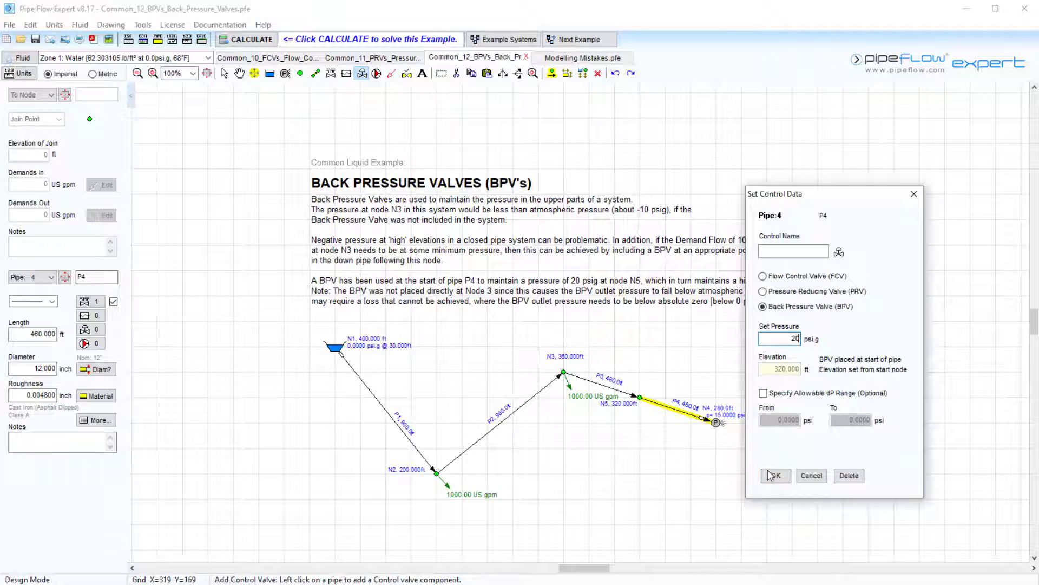
pyautogui.click(776, 475)
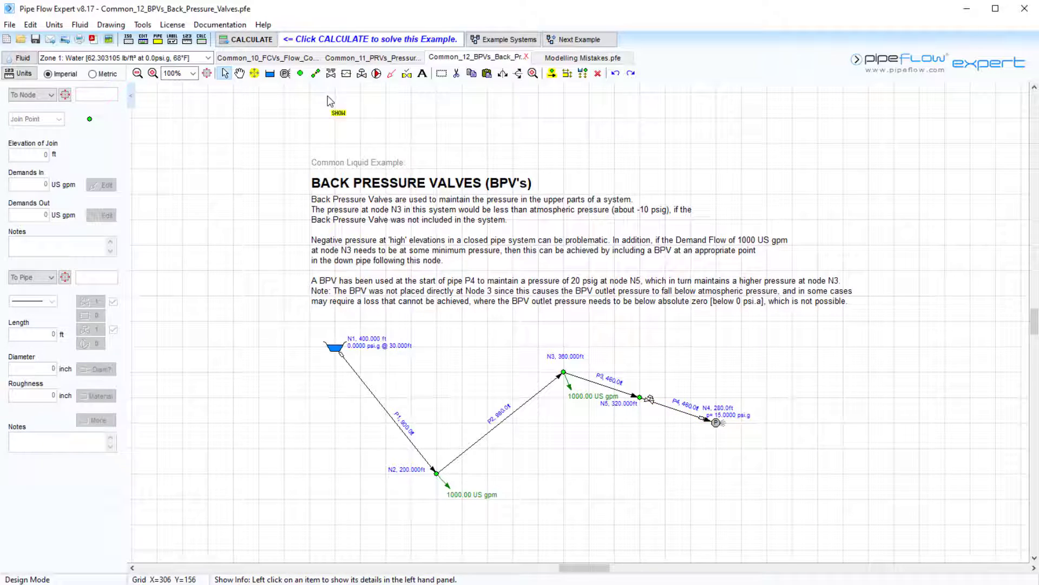
# Step: Re-calculate the BPV system so node N5 shows 20 psi.g and N3 about 4.94 psi.g
pyautogui.click(251, 39)
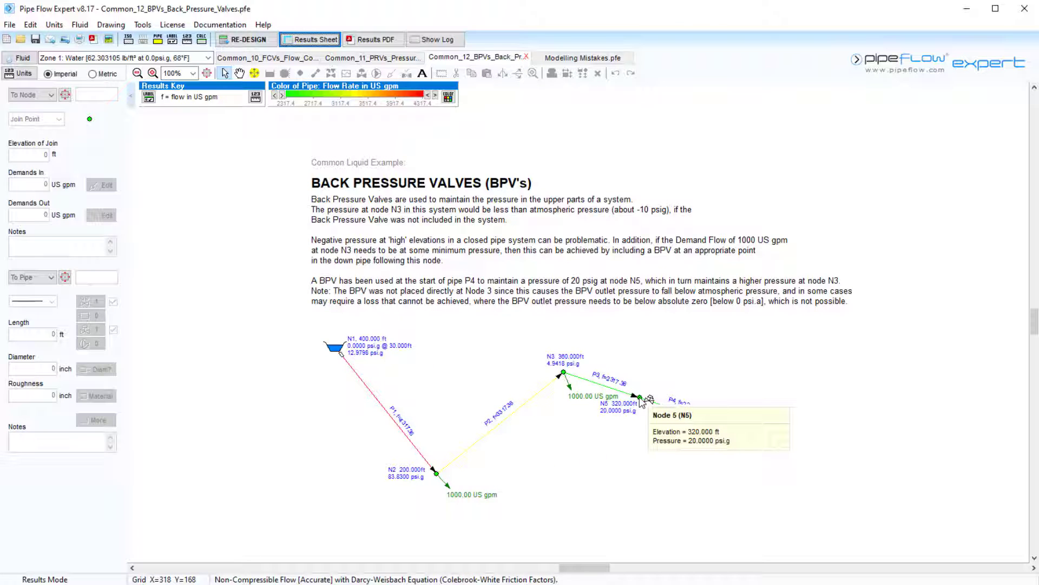
pyautogui.moveTo(549, 345)
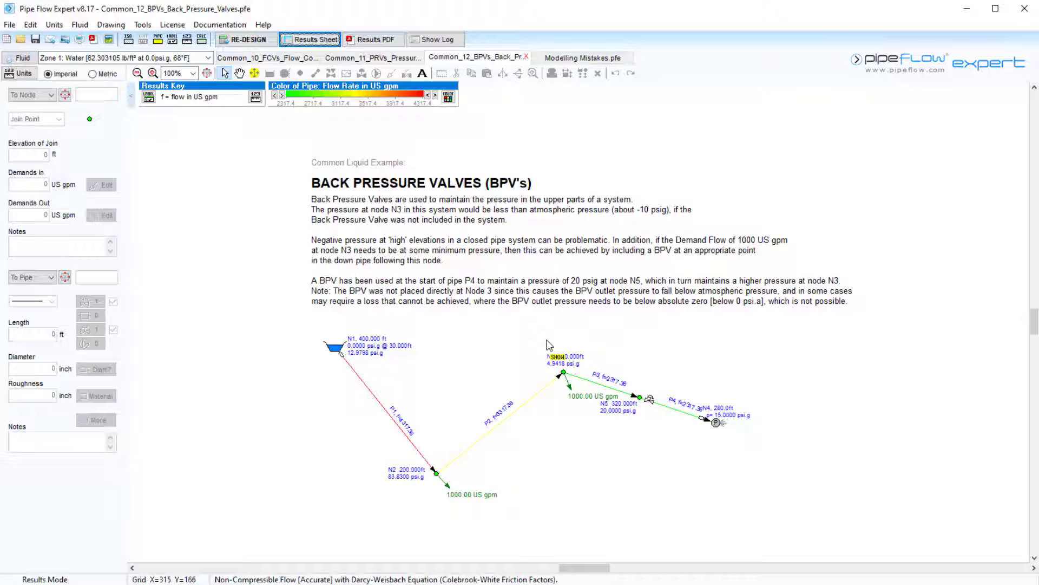
pyautogui.moveTo(563, 372)
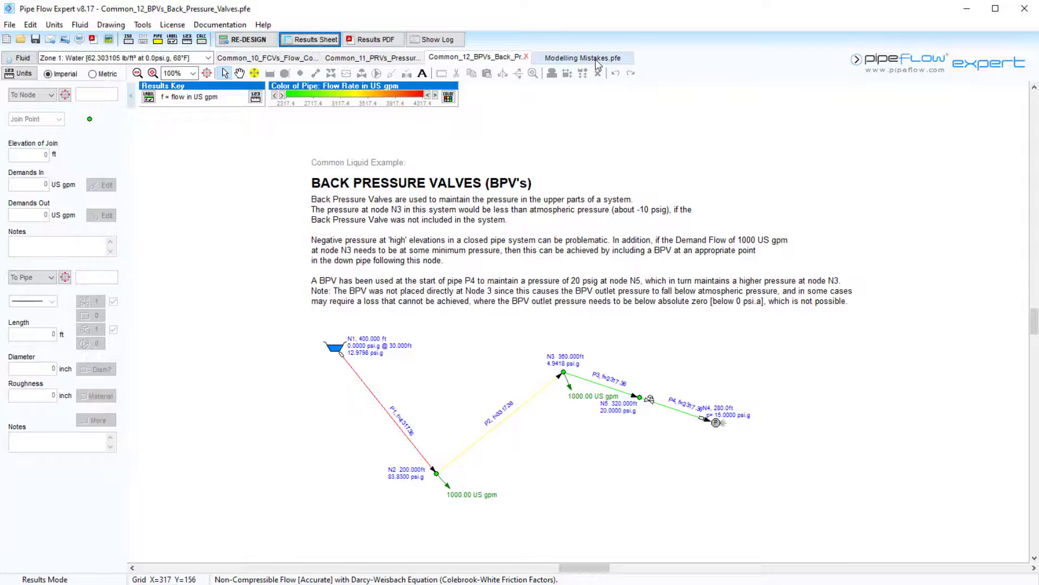
# Step: Switch to Modelling Mistakes.pfe and attempt a control valve and a node on pipe P4, dismissing both refusals
pyautogui.click(584, 58)
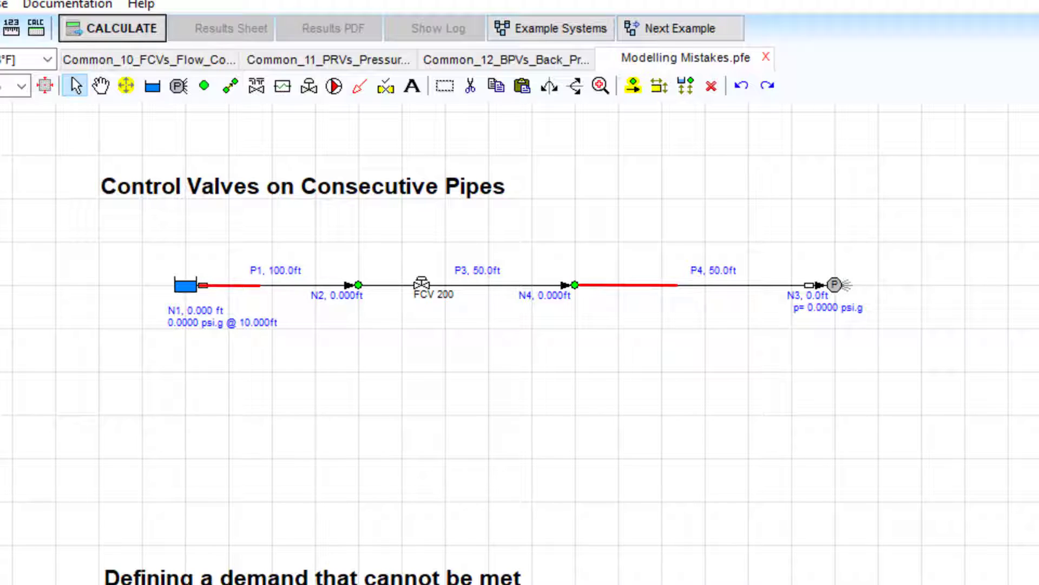
pyautogui.click(126, 28)
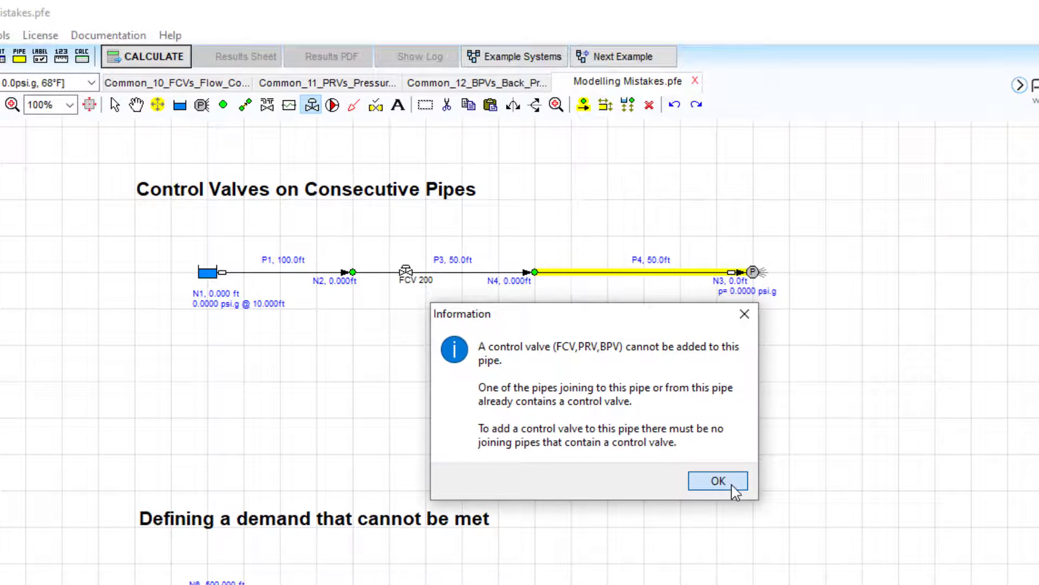
pyautogui.click(716, 481)
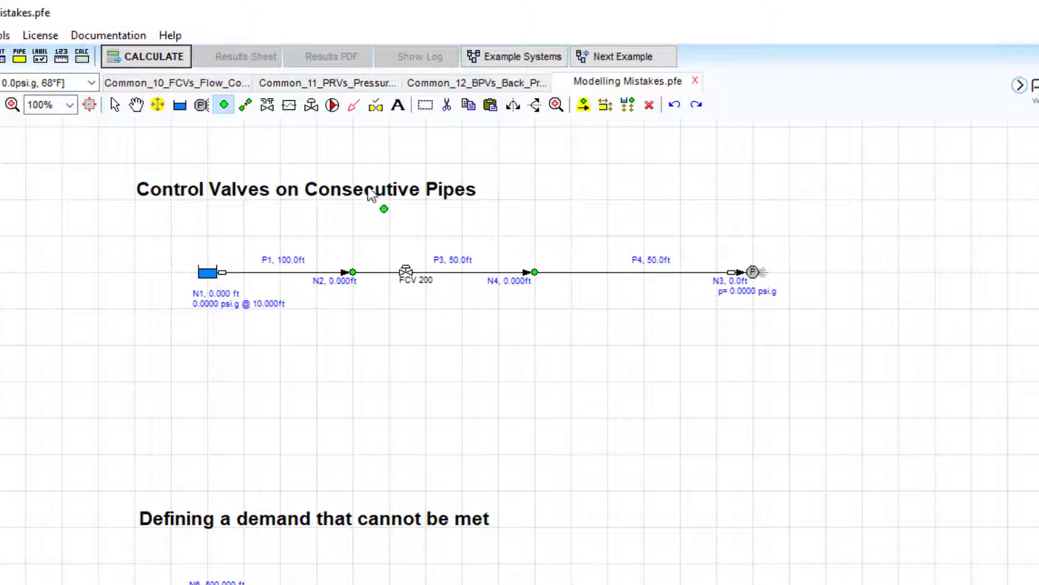
pyautogui.click(643, 272)
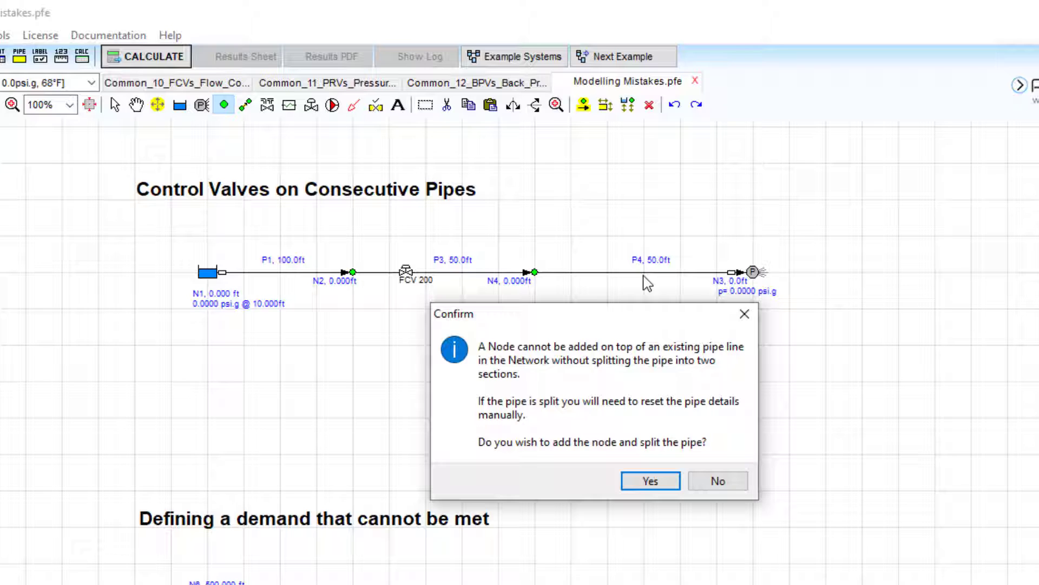
pyautogui.click(650, 481)
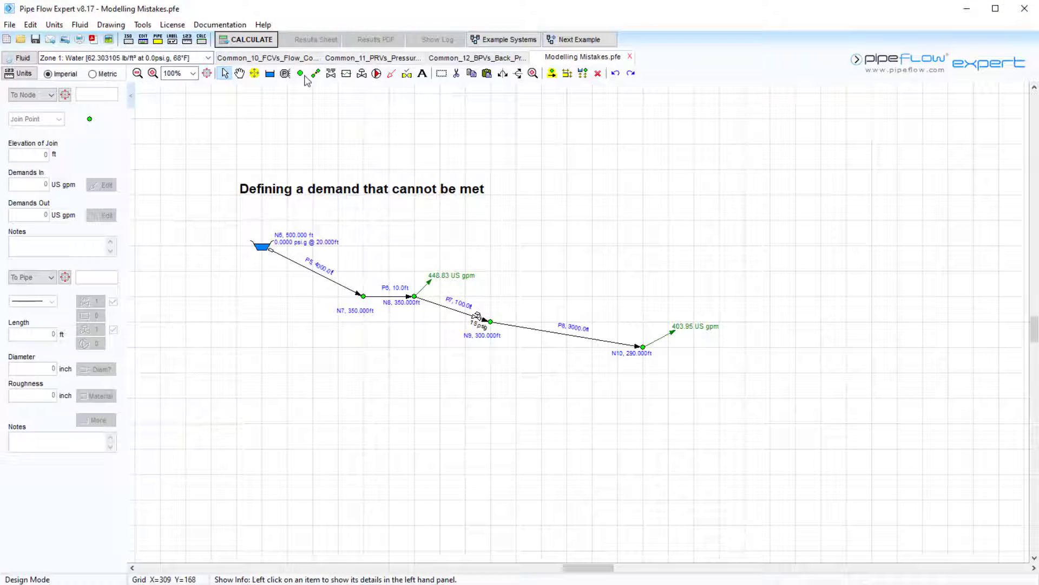
# Step: Calculate the unmet-demand network, view results on the drawing, then start a control valve on P5
pyautogui.click(246, 39)
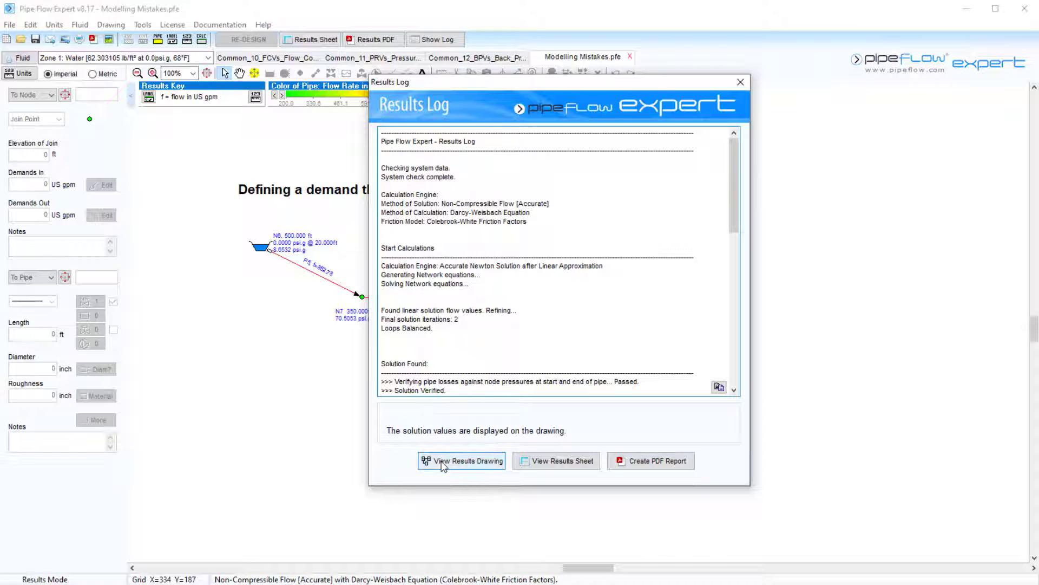
pyautogui.click(461, 461)
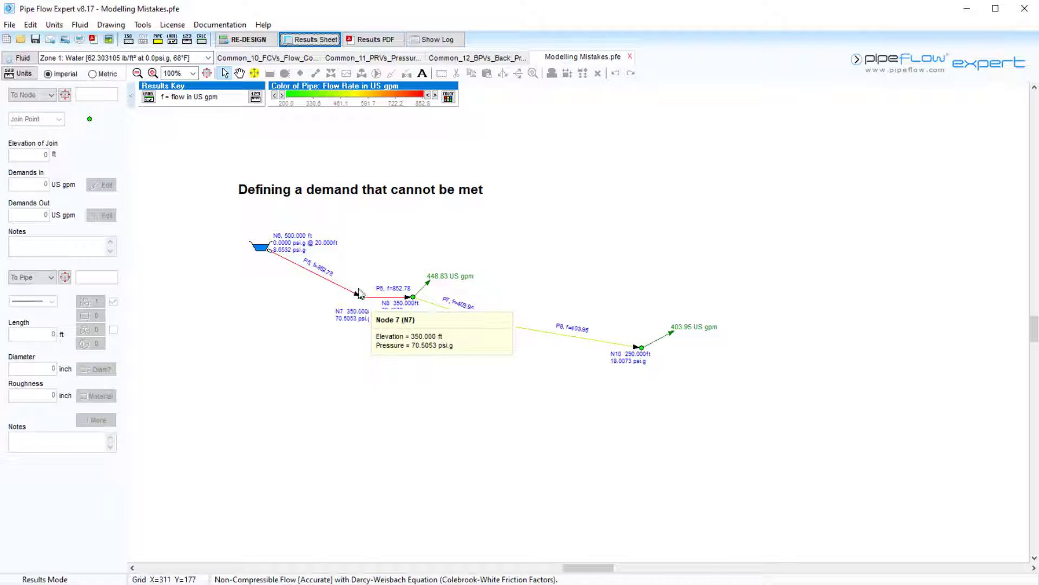
pyautogui.click(245, 39)
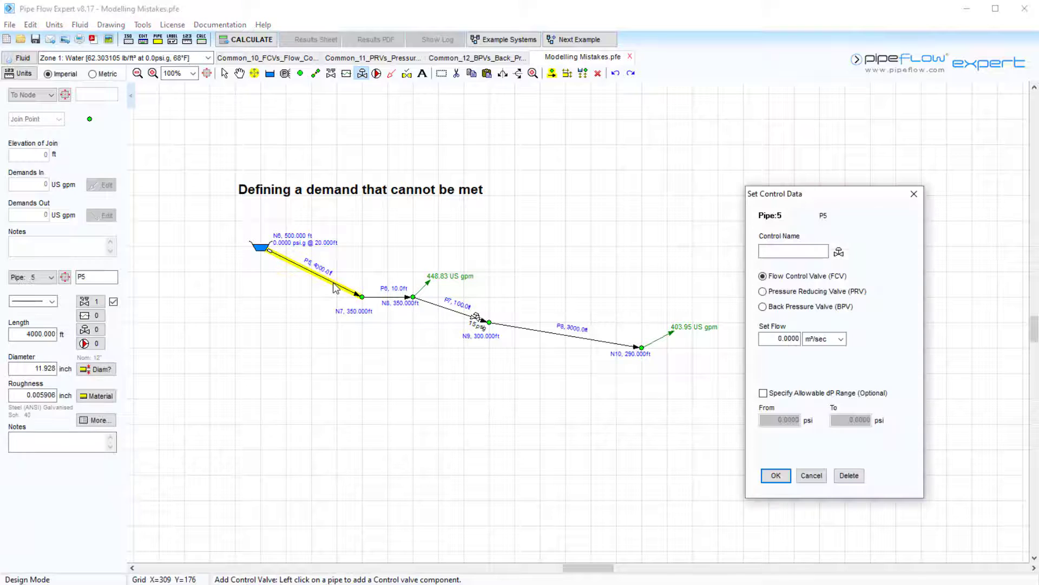
# Step: Configure the P5 valve as a Pressure Reducing Valve with 75 psi.g set pressure
pyautogui.click(762, 291)
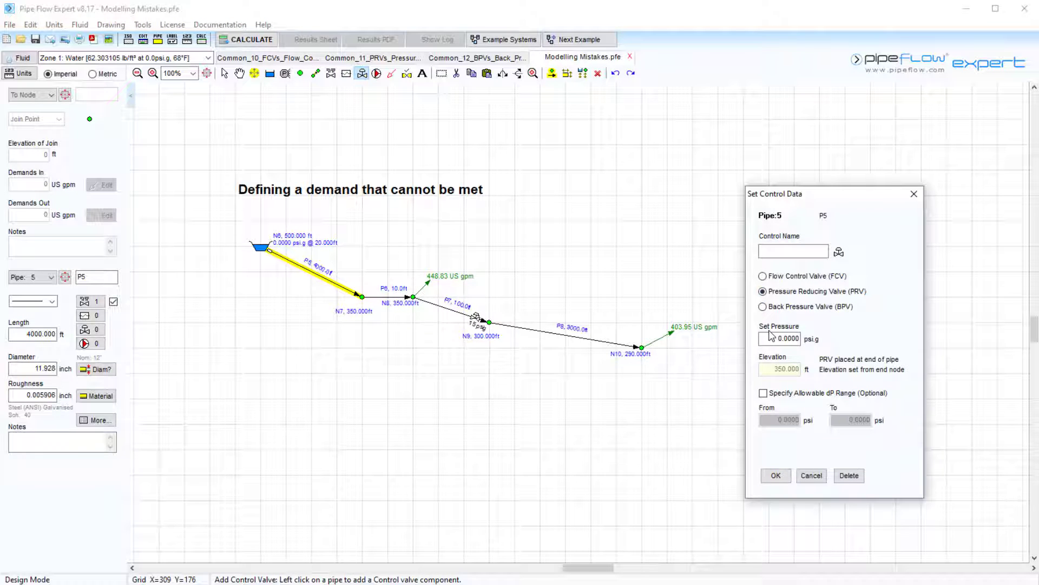
pyautogui.write('75')
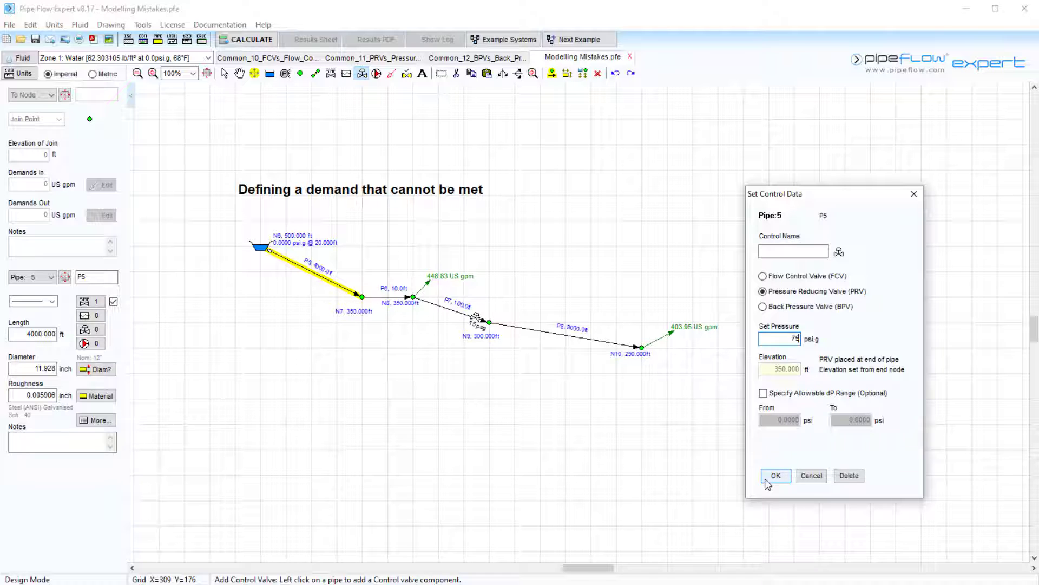
pyautogui.click(775, 475)
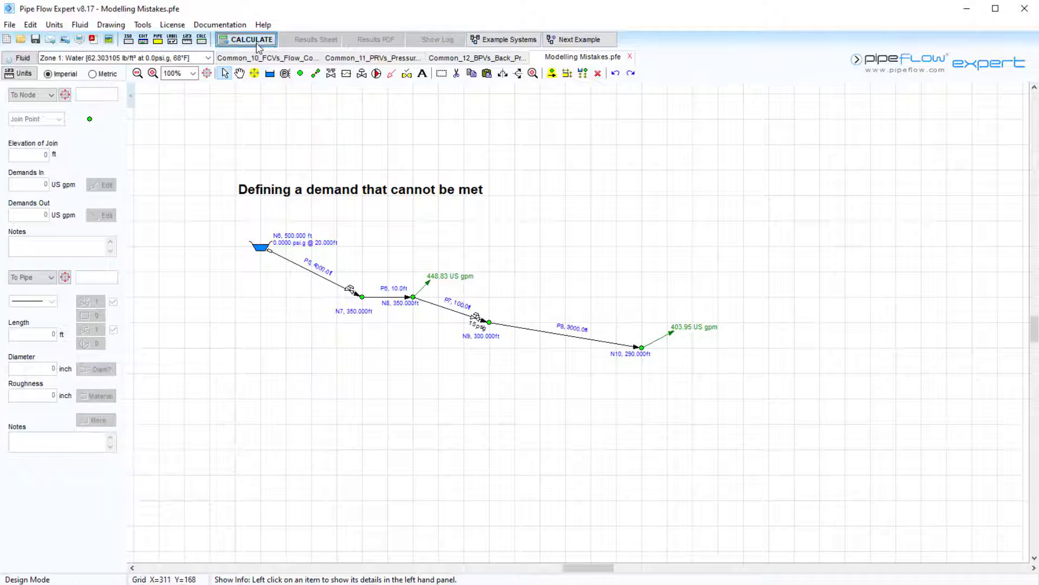
pyautogui.click(252, 39)
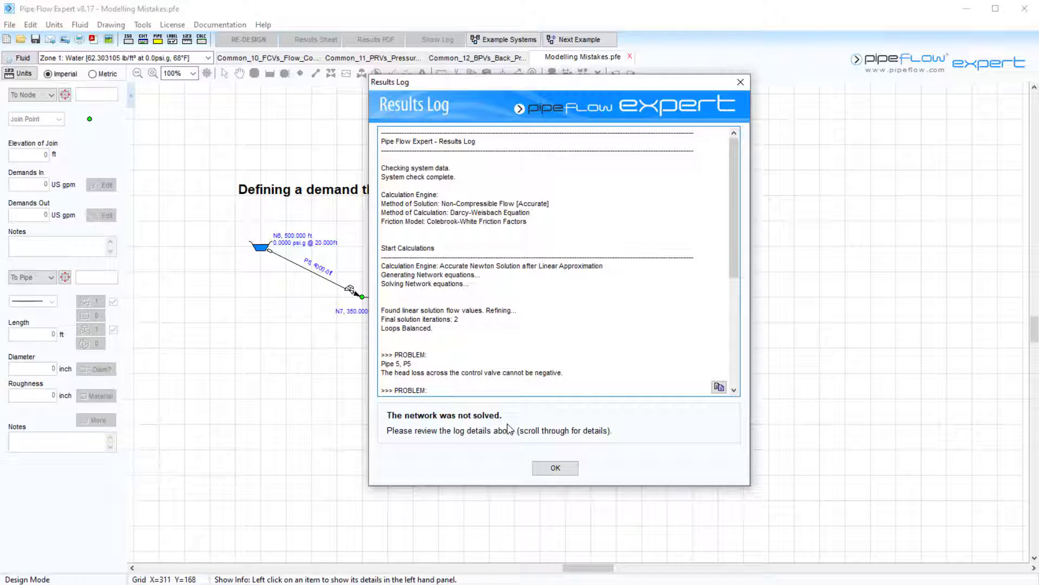
pyautogui.scroll(-3)
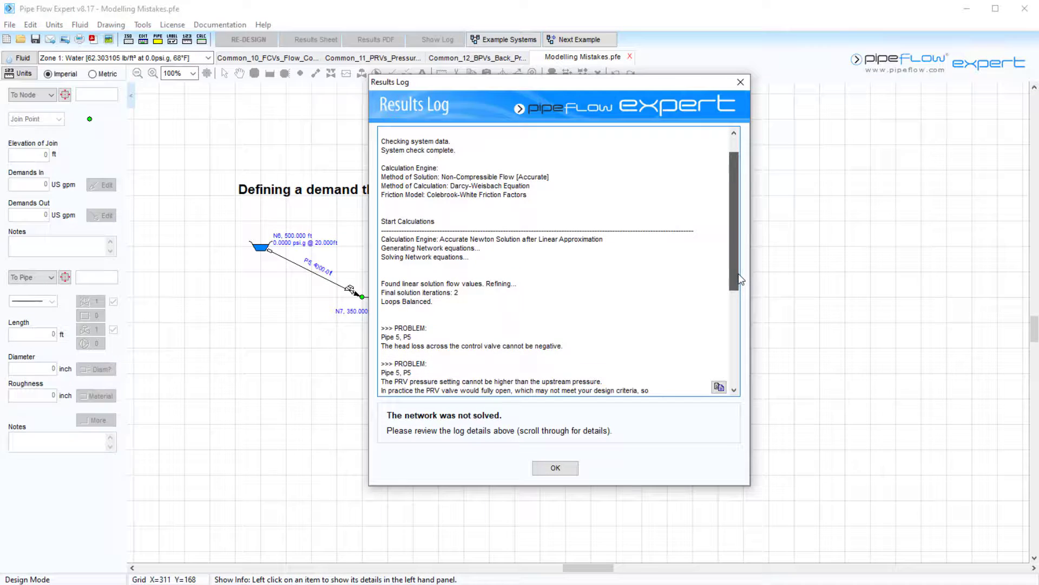
pyautogui.scroll(-3)
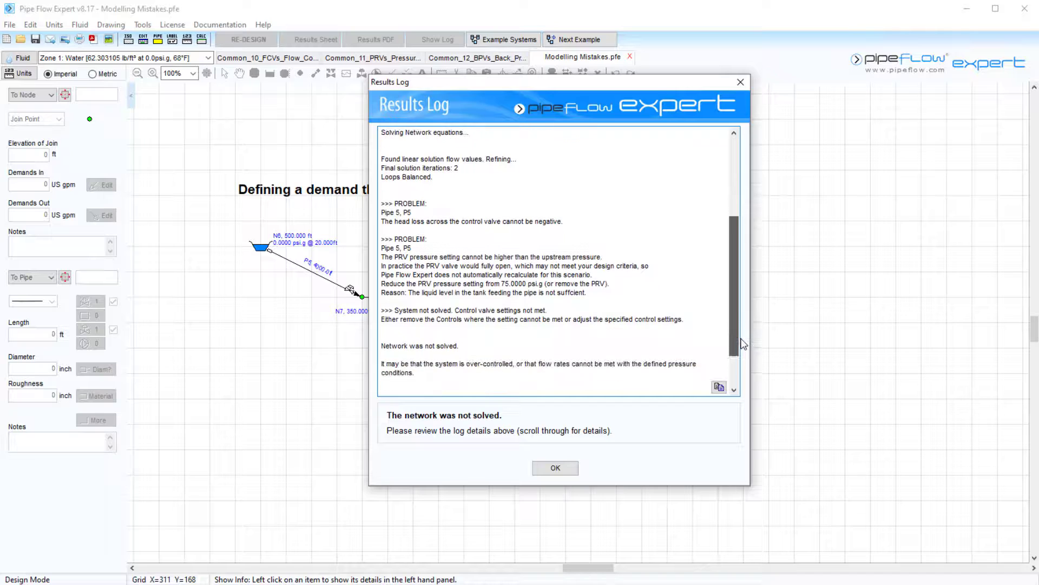
pyautogui.scroll(-3)
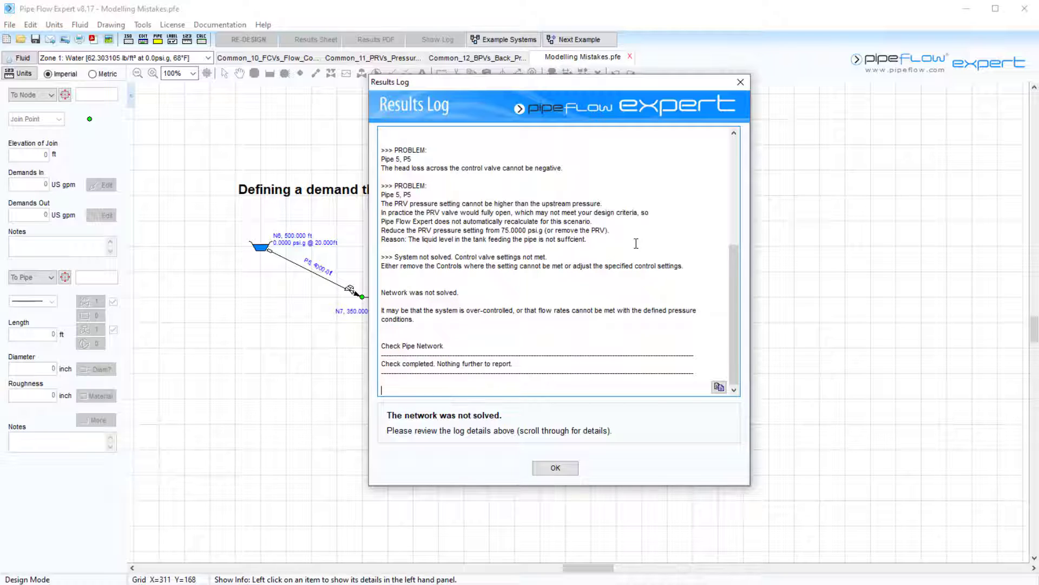
pyautogui.click(555, 467)
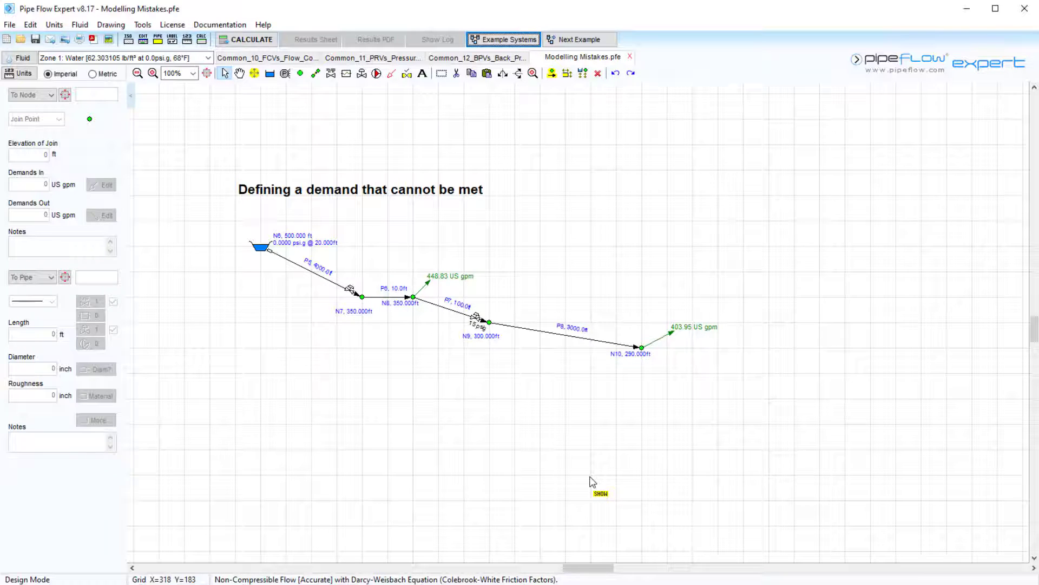